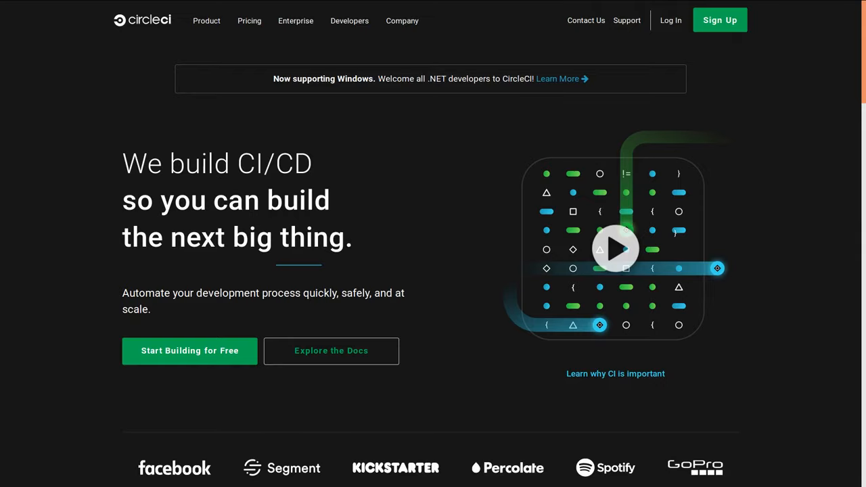
# Scroll the CircleCI homepage down to the Cloud and Server hosting options.
pyautogui.scroll(-3)
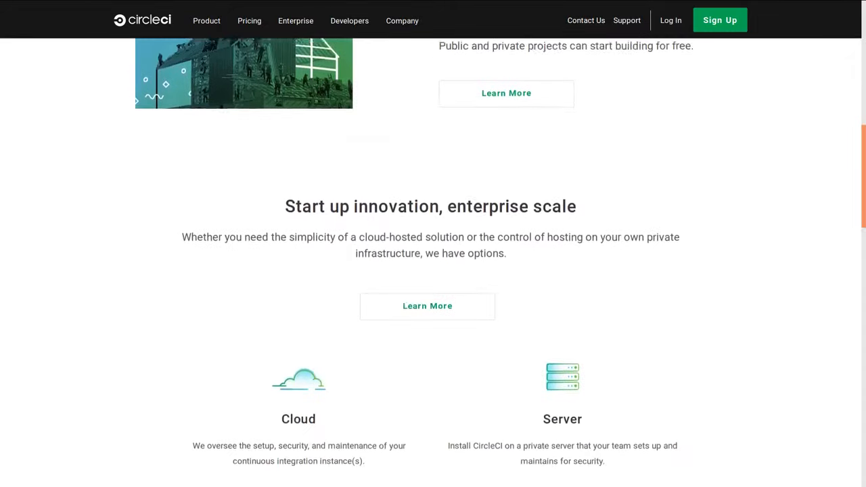
pyautogui.scroll(-3)
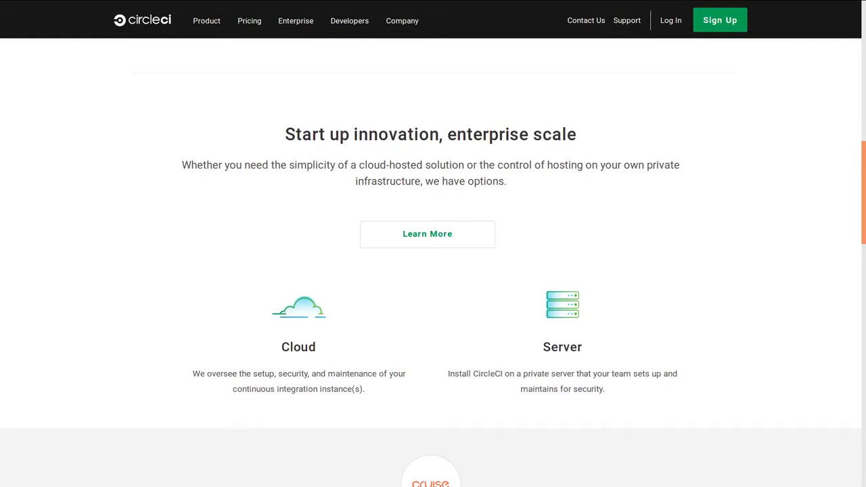
pyautogui.scroll(-3)
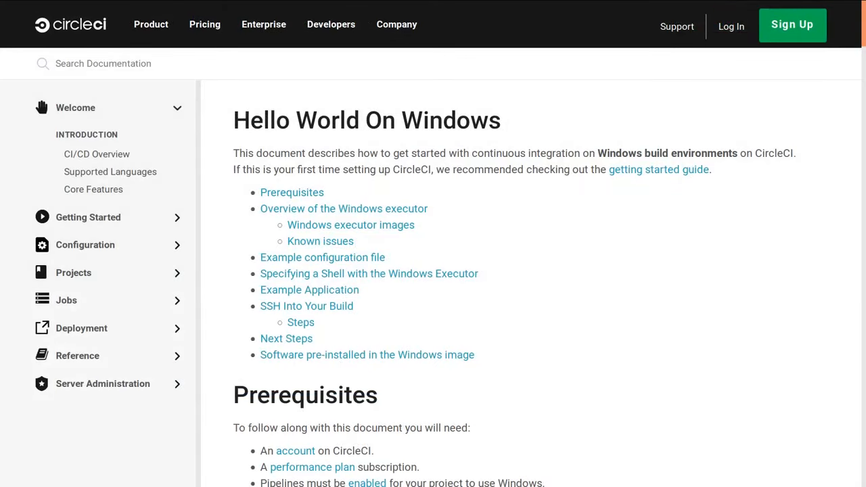
# Read through the Windows executor overview, images and known issues in Hello World On Windows.
pyautogui.scroll(-3)
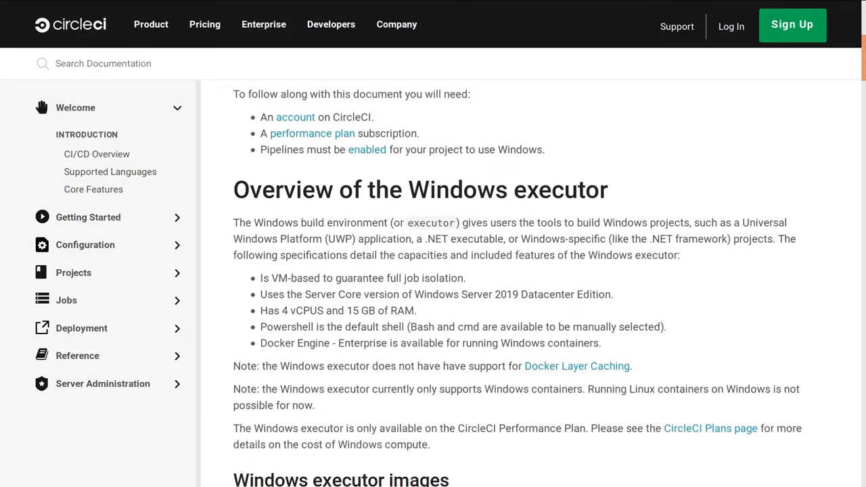
pyautogui.scroll(-3)
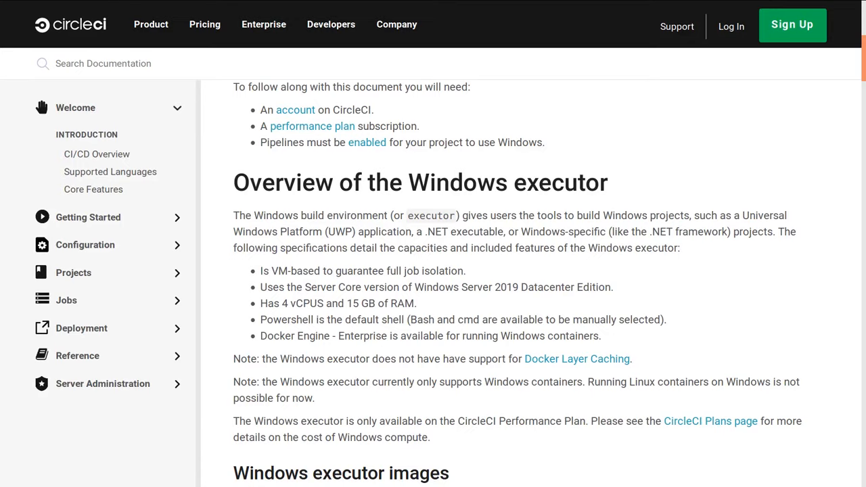
pyautogui.scroll(-3)
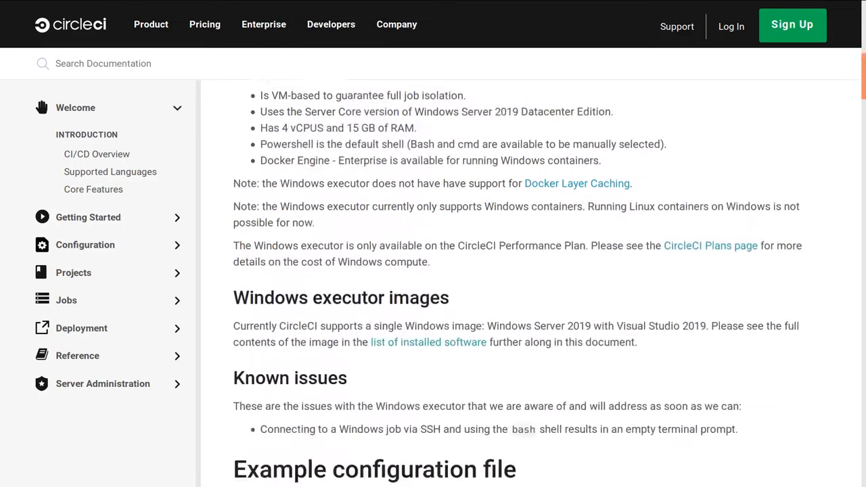
pyautogui.scroll(-3)
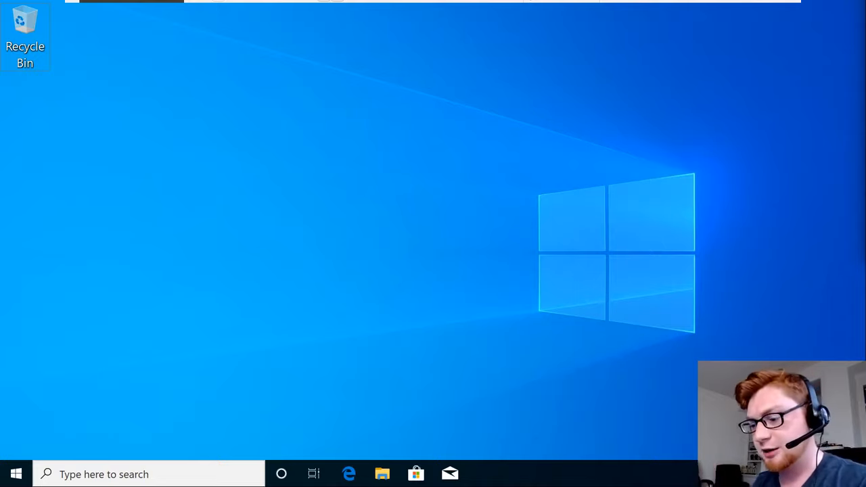
# Search the Start menu for 'powershell'.
pyautogui.click(17, 474)
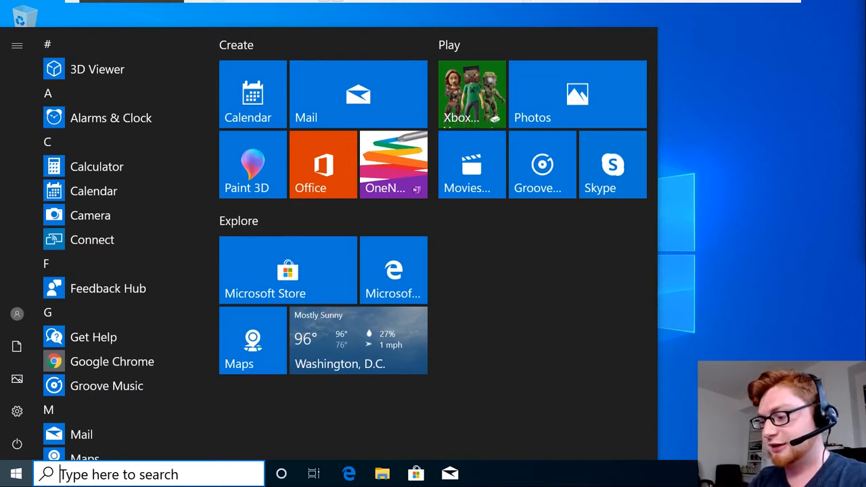
pyautogui.click(16, 473)
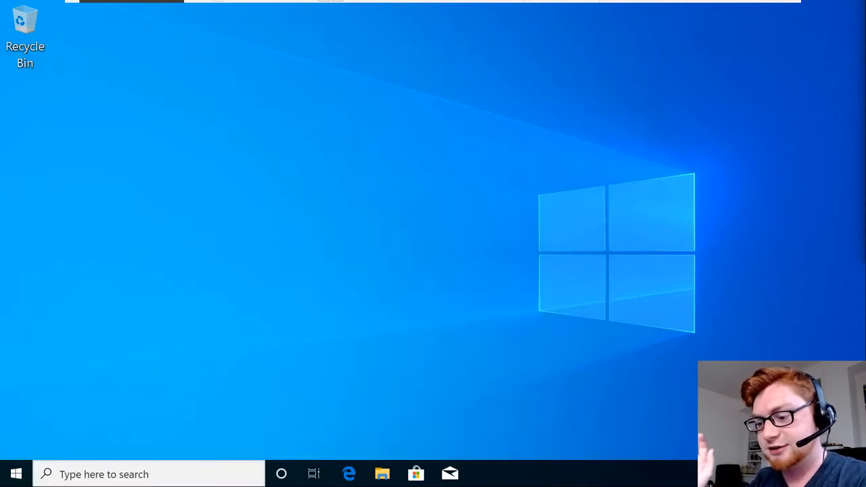
pyautogui.click(16, 474)
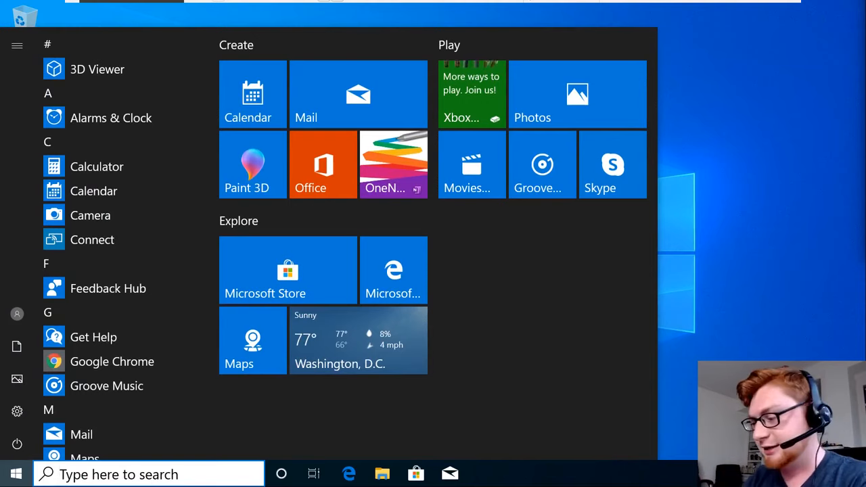
pyautogui.write('powershell ISE')
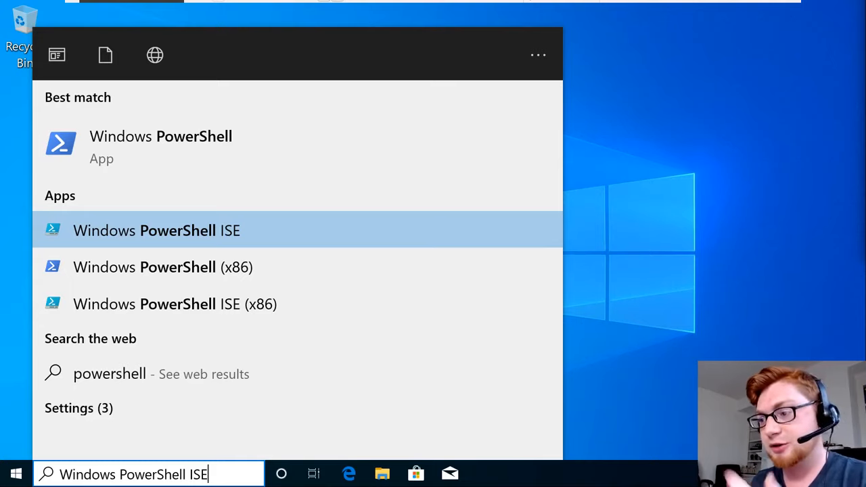
# Step through the PowerShell results and launch the regular Windows PowerShell console.
pyautogui.press('Down')
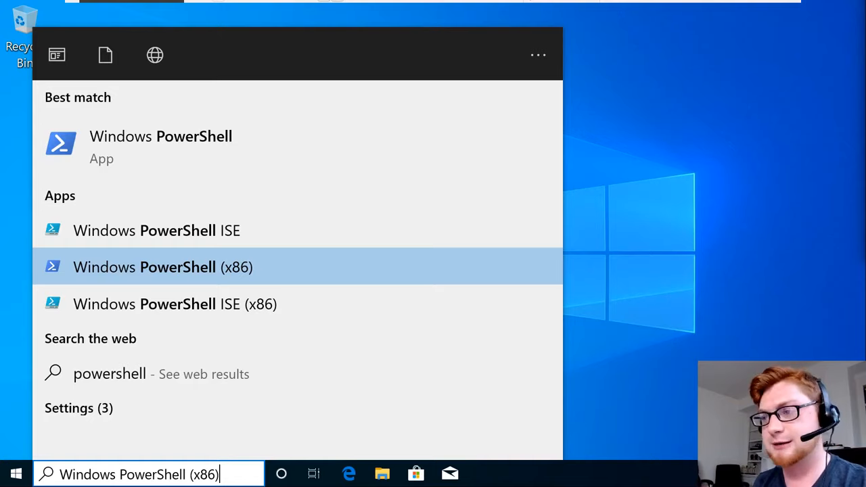
pyautogui.press('BackSpace')
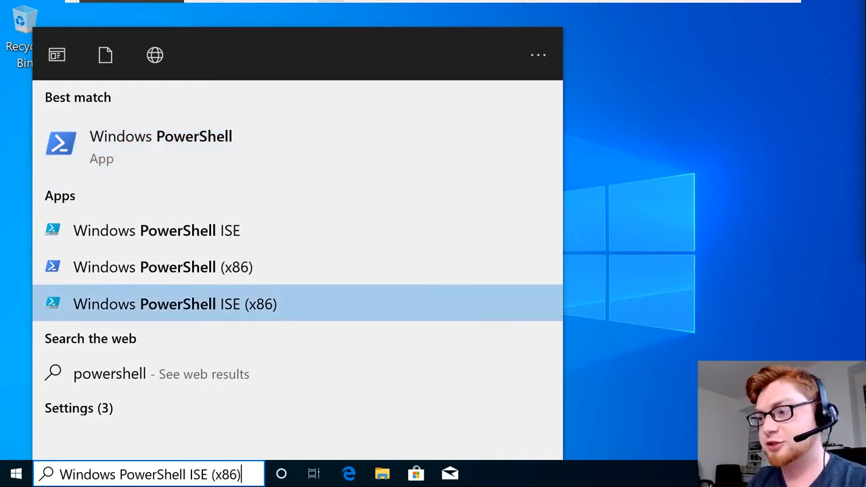
pyautogui.press('backspace')
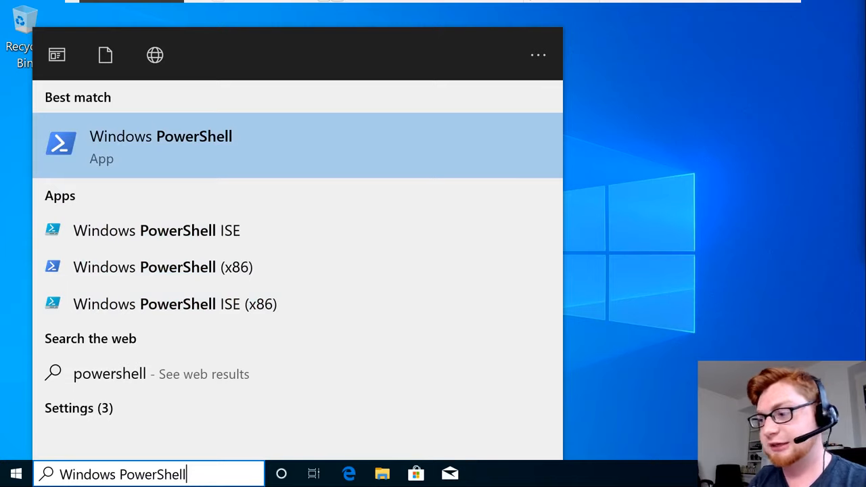
pyautogui.click(161, 146)
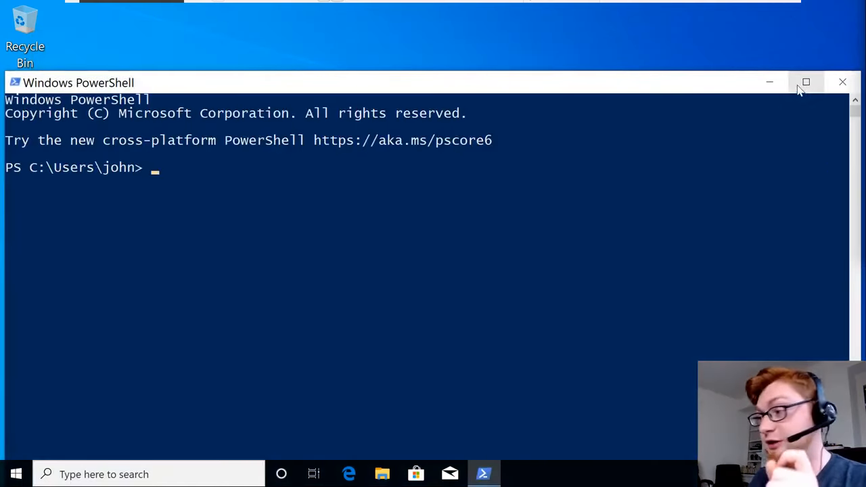
pyautogui.moveTo(842, 82)
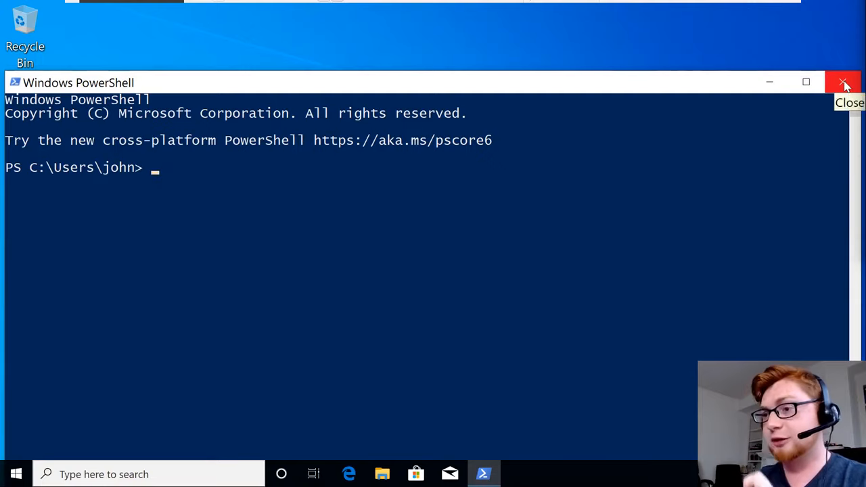
# Close the Windows PowerShell console window from its title bar.
pyautogui.click(844, 81)
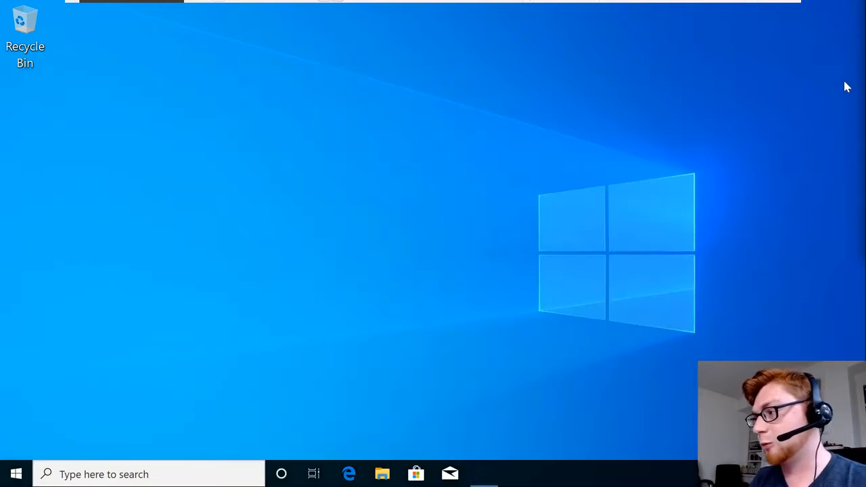
pyautogui.moveTo(534, 191)
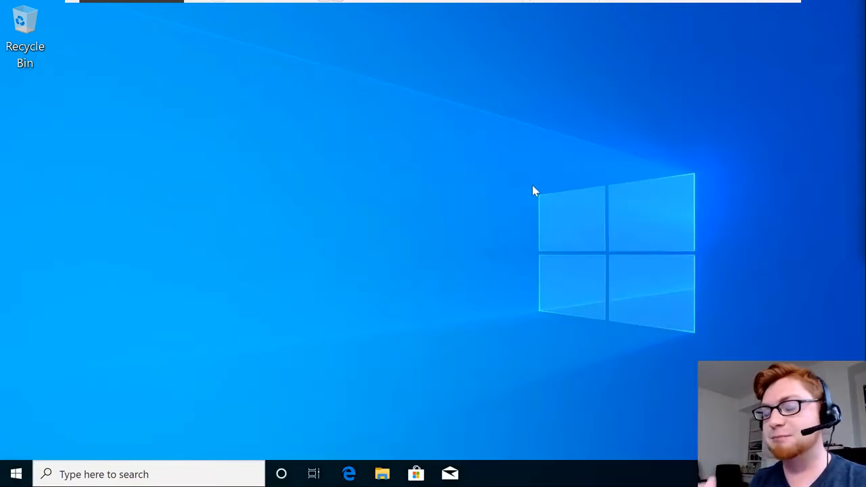
# Search 'power', run PowerShell as administrator, and decline the User Account Control prompt.
pyautogui.click(16, 474)
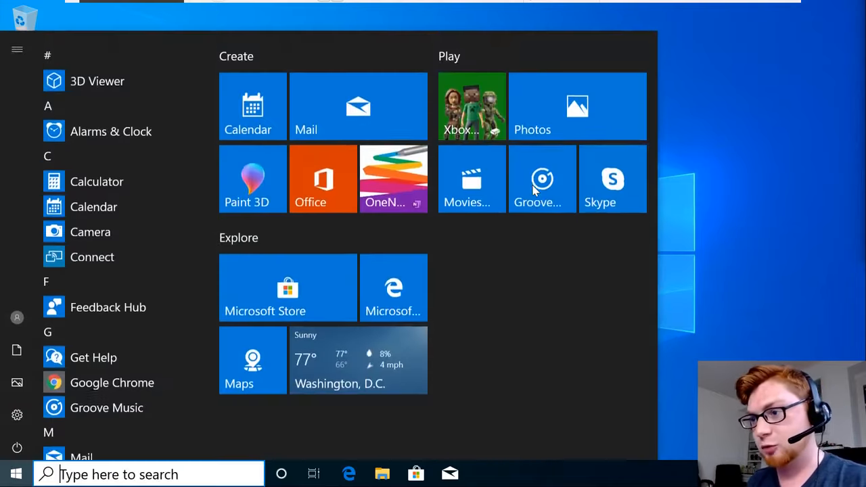
pyautogui.write('powershell')
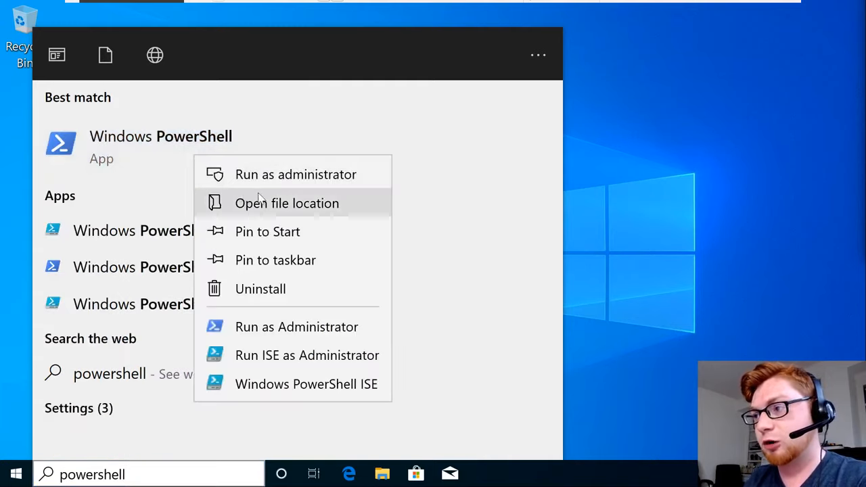
pyautogui.click(295, 174)
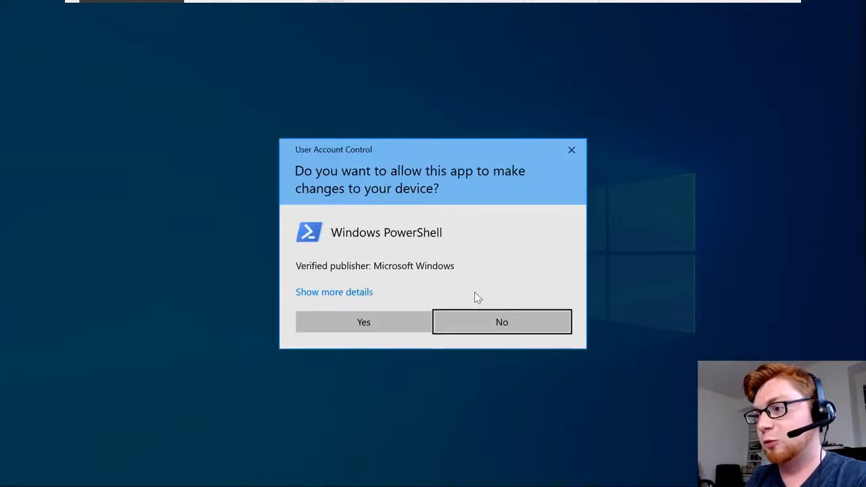
pyautogui.click(501, 322)
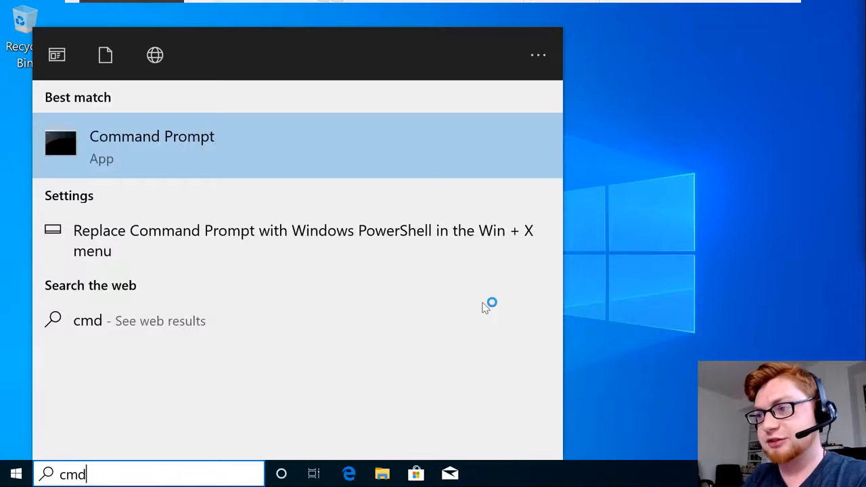
# Search 'pow', run PowerShell as administrator again, and approve the prompt.
pyautogui.write('powershell')
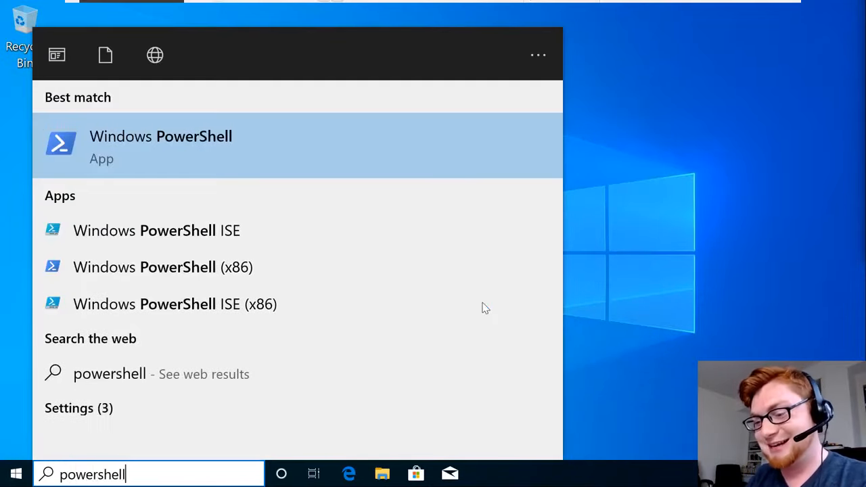
pyautogui.click(160, 145)
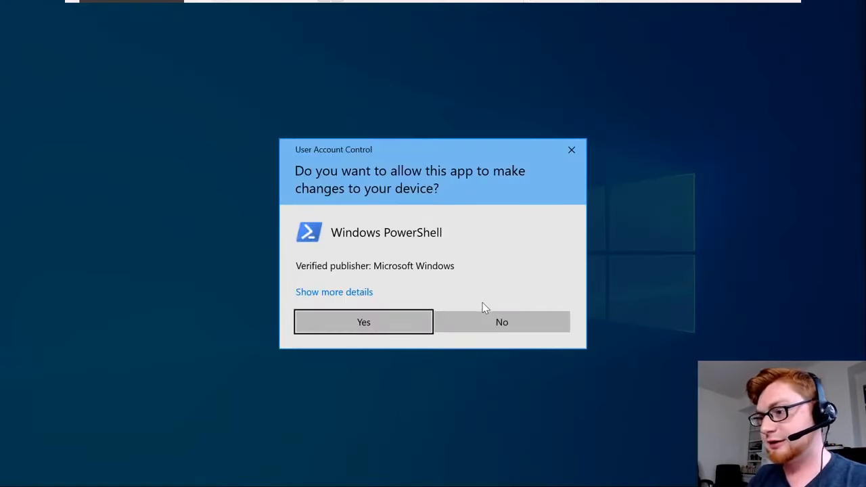
pyautogui.click(363, 322)
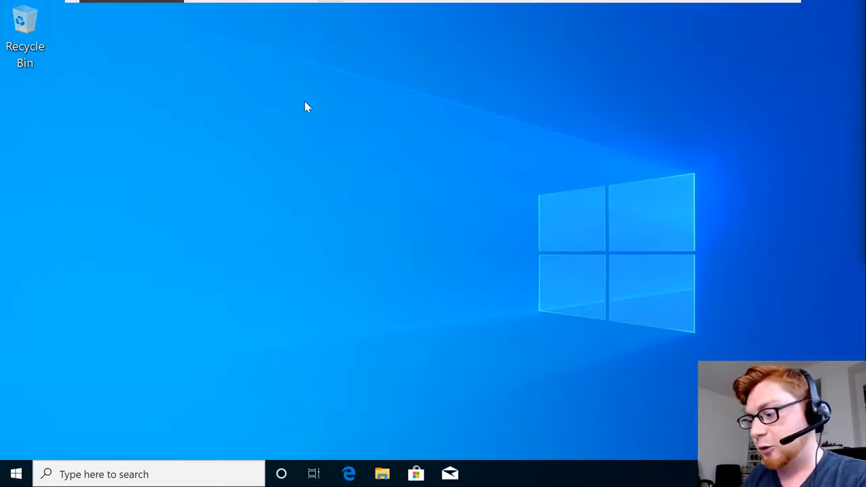
# Launch Windows PowerShell and start typing a cd command at the home prompt.
pyautogui.click(483, 473)
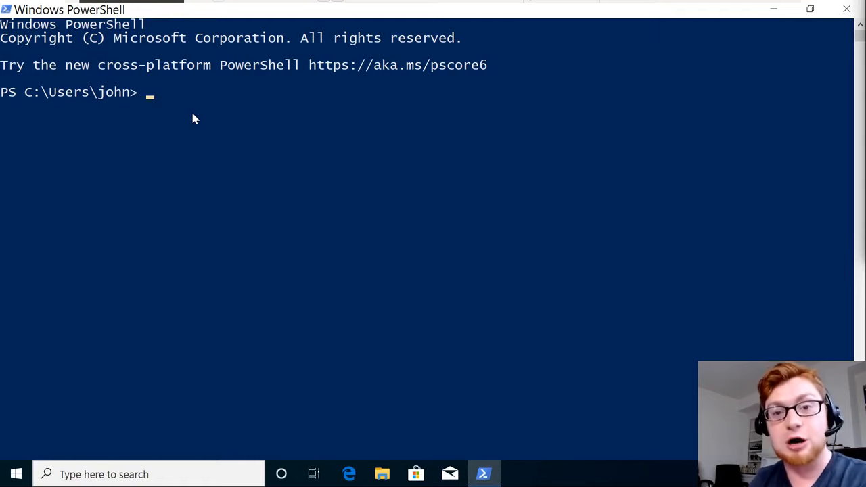
pyautogui.moveTo(112, 101)
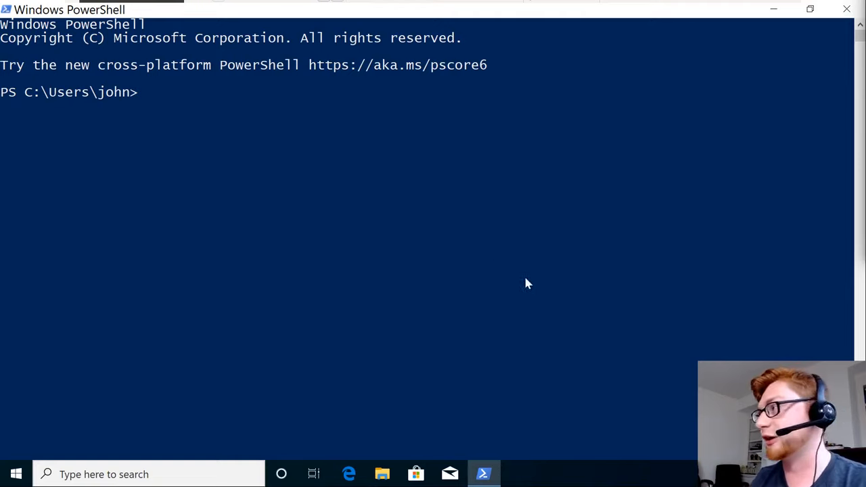
pyautogui.write('cd')
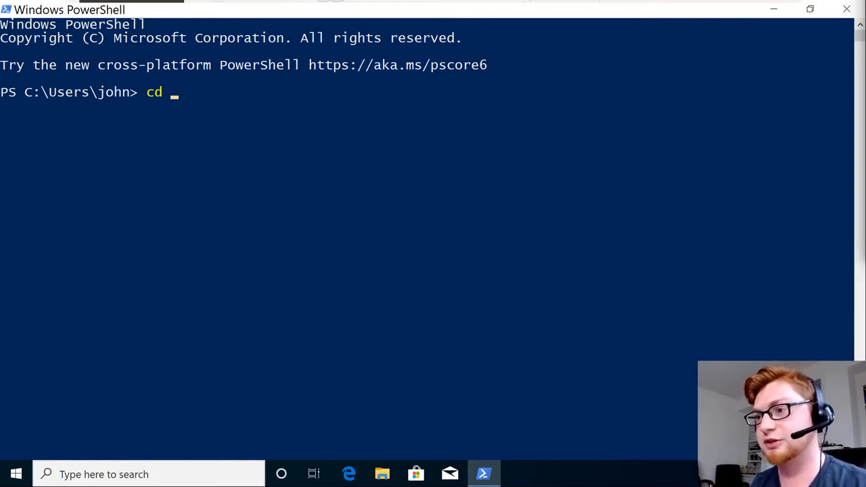
# Move up to C:\Users, list it with dir, cd john, then cd C:\Users by full path.
pyautogui.write('.')
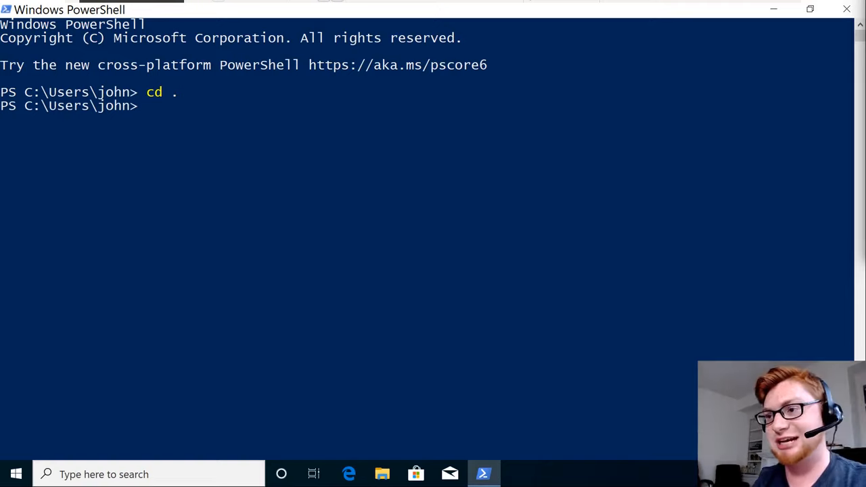
pyautogui.write('cd ..')
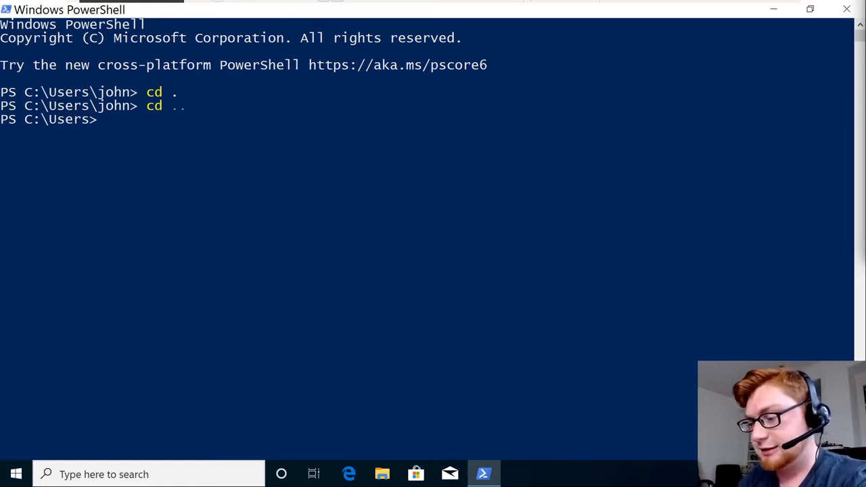
pyautogui.write('dir')
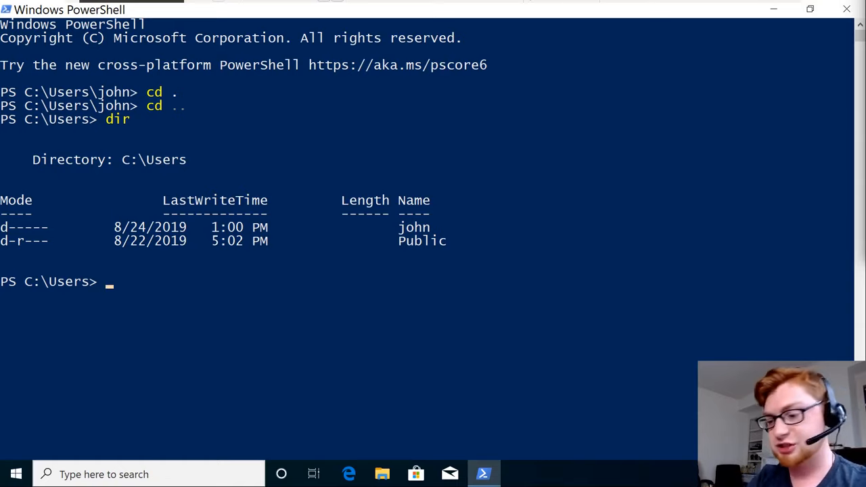
pyautogui.write('cd john')
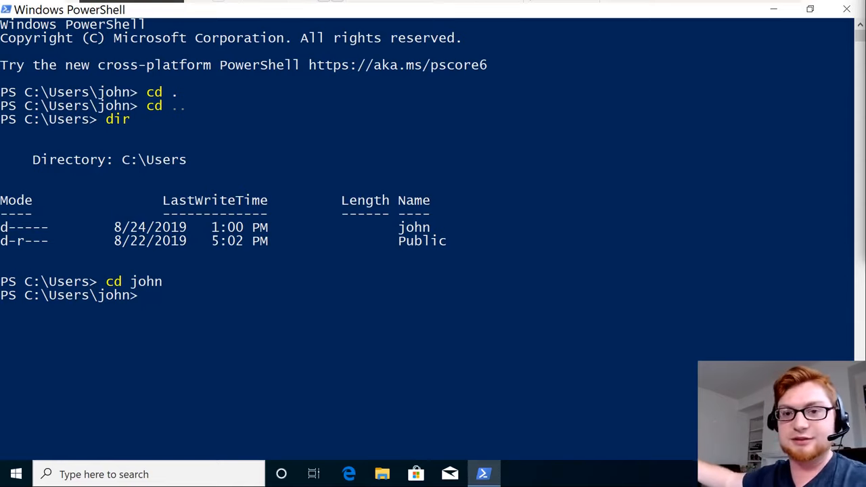
pyautogui.write('cd C')
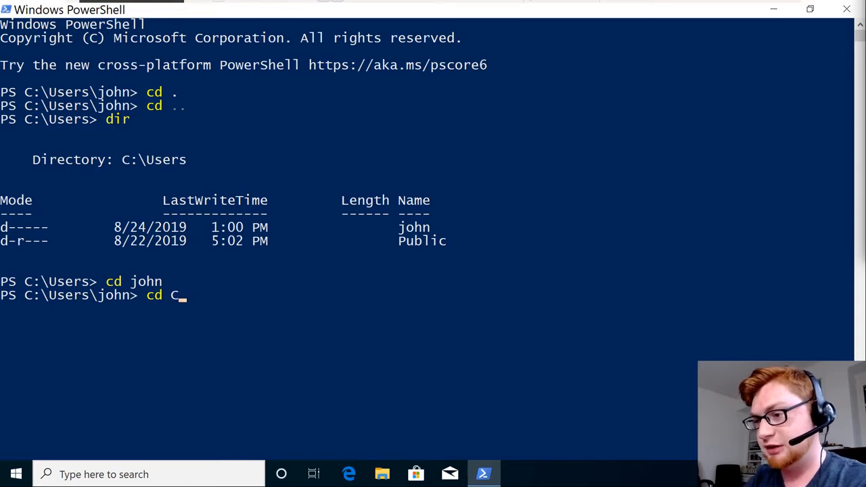
pyautogui.write(':\\Users')
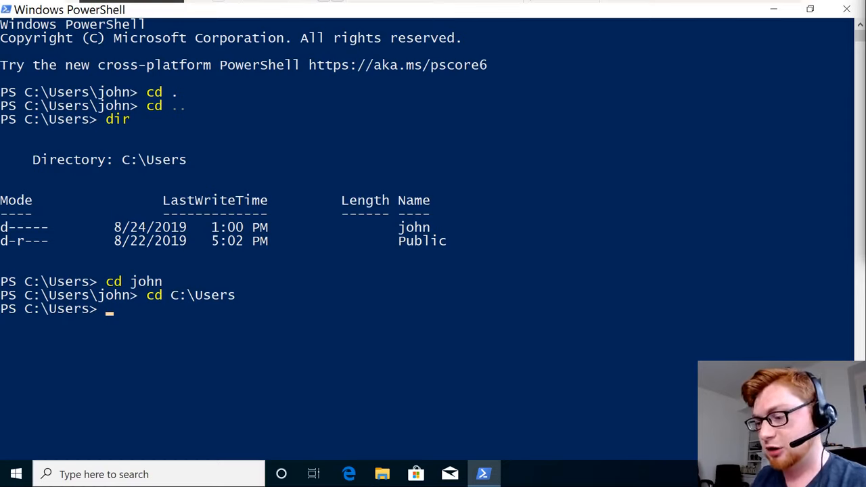
# Run the unknown command 'pleasesubscribe' and highlight 'cmdlet' in the not-recognized error.
pyautogui.write('please')
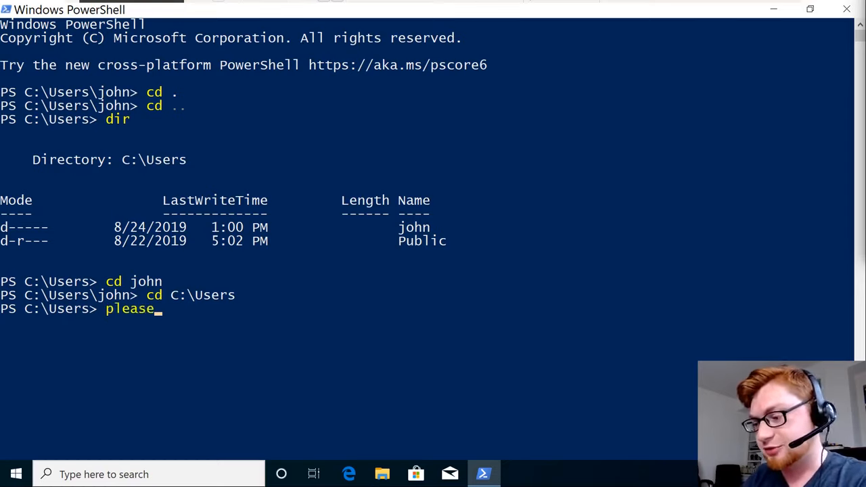
pyautogui.write('subscribe')
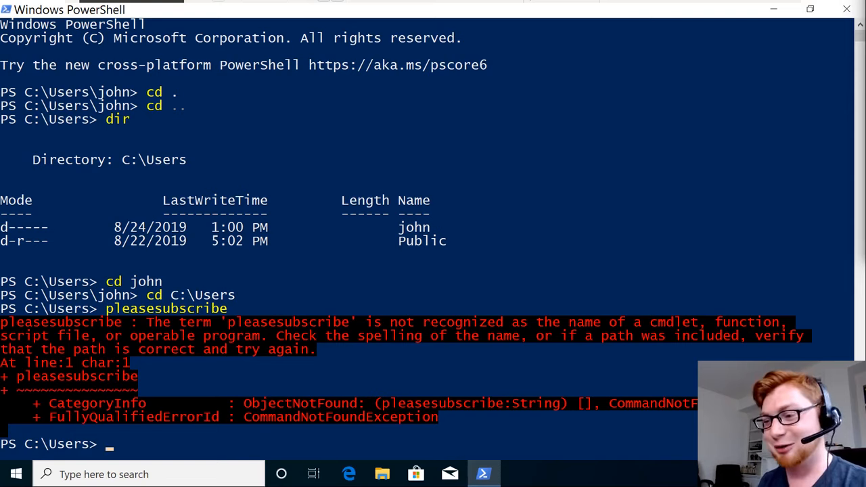
pyautogui.moveTo(401, 292)
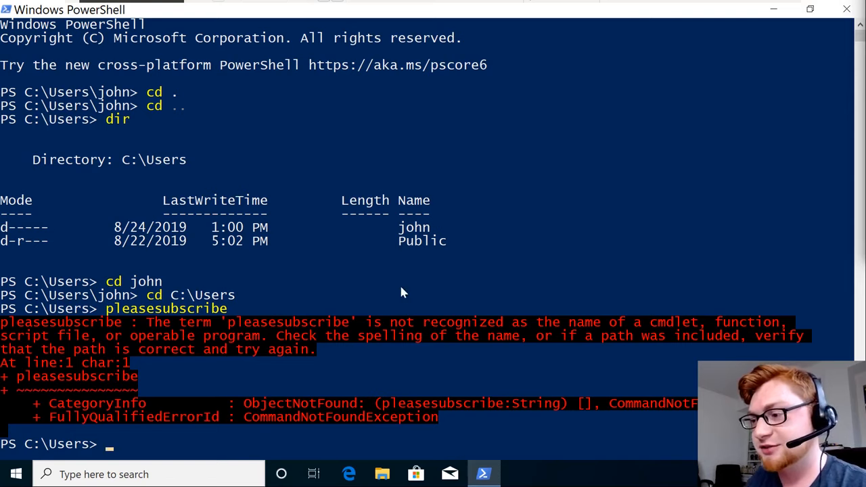
pyautogui.doubleClick(288, 322)
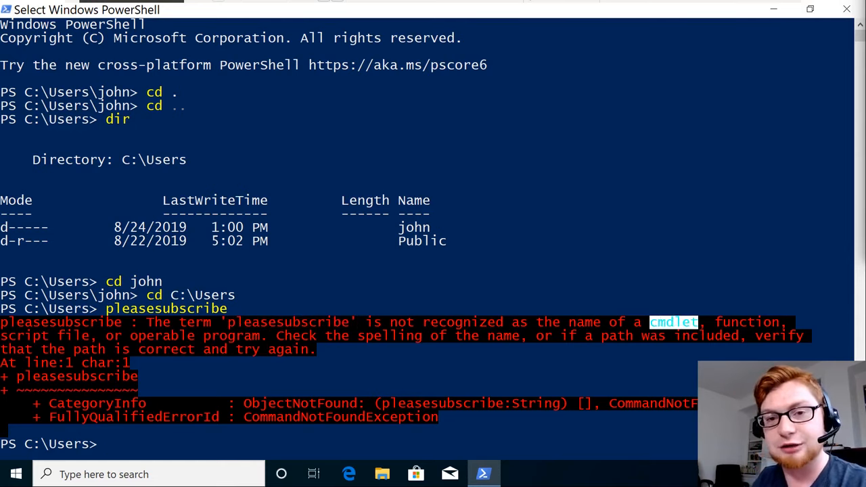
pyautogui.moveTo(728, 327)
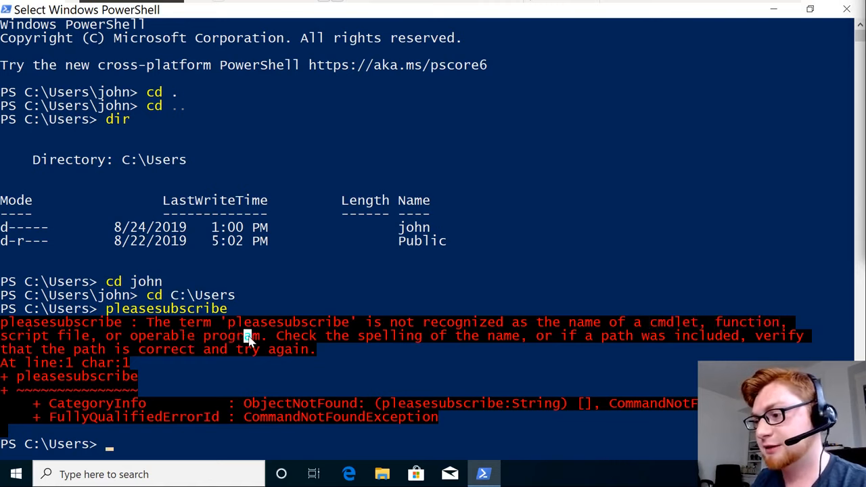
pyautogui.moveTo(264, 370)
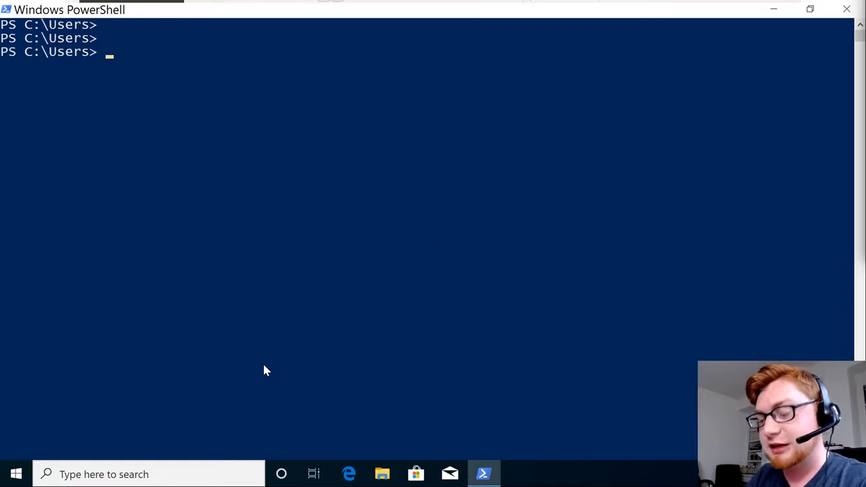
# Type the 'Verb-Noun' cmdlet naming example at the prompt and leave text-selection mode.
pyautogui.write('Verb-')
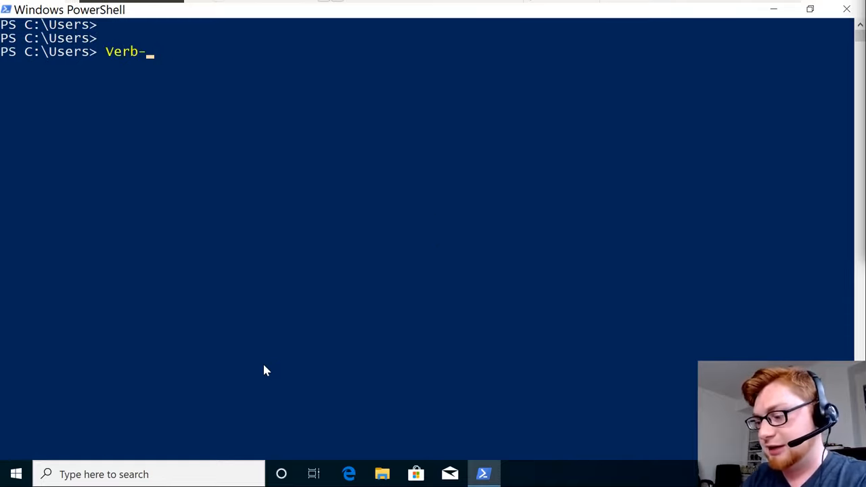
pyautogui.write('Noun')
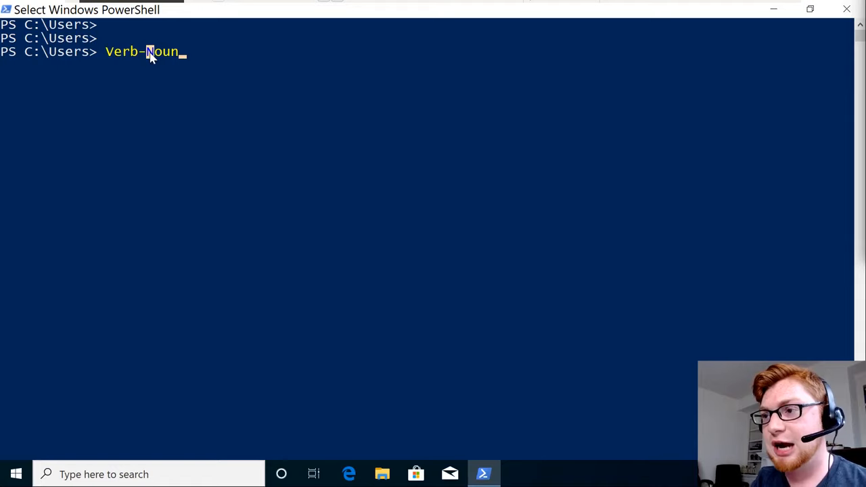
pyautogui.moveTo(247, 93)
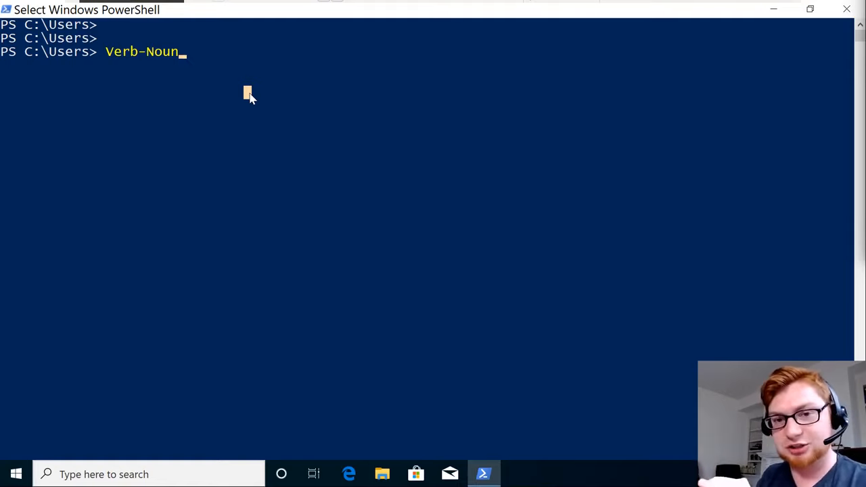
pyautogui.doubleClick(124, 52)
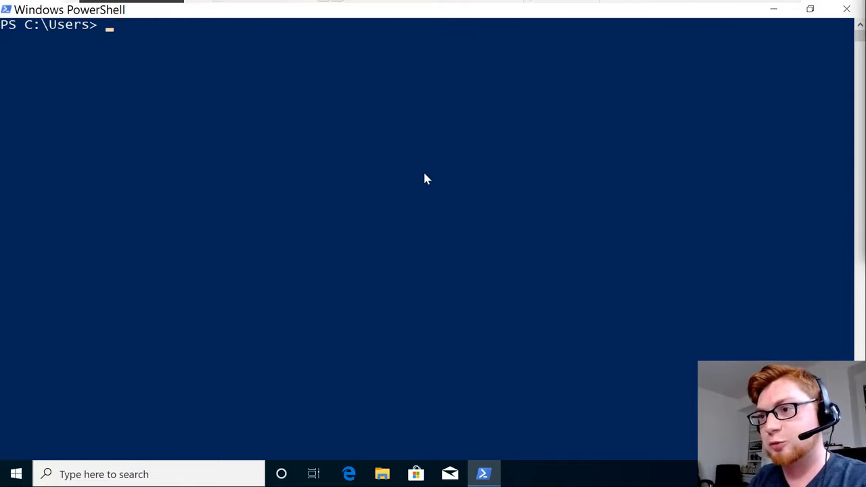
pyautogui.write('clear')
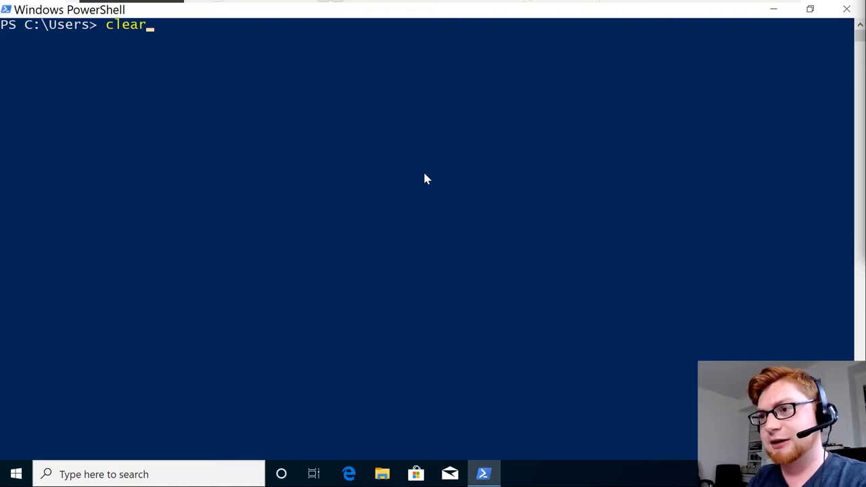
pyautogui.press('Enter')
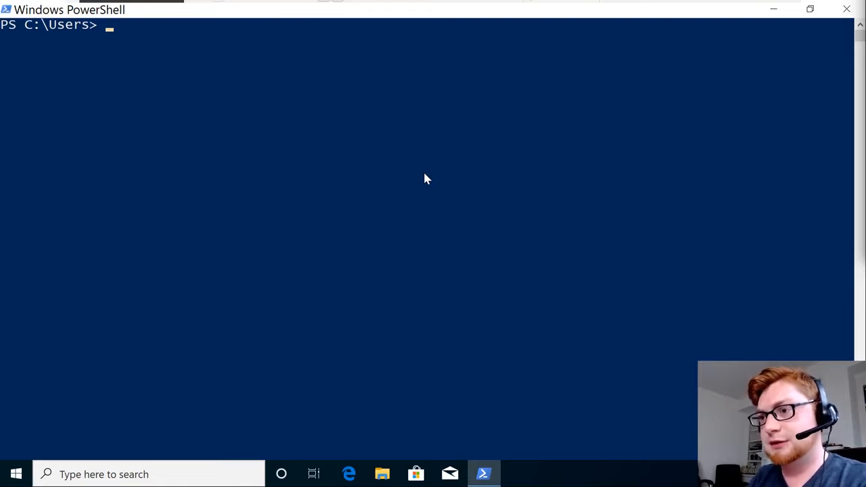
pyautogui.write('cl')
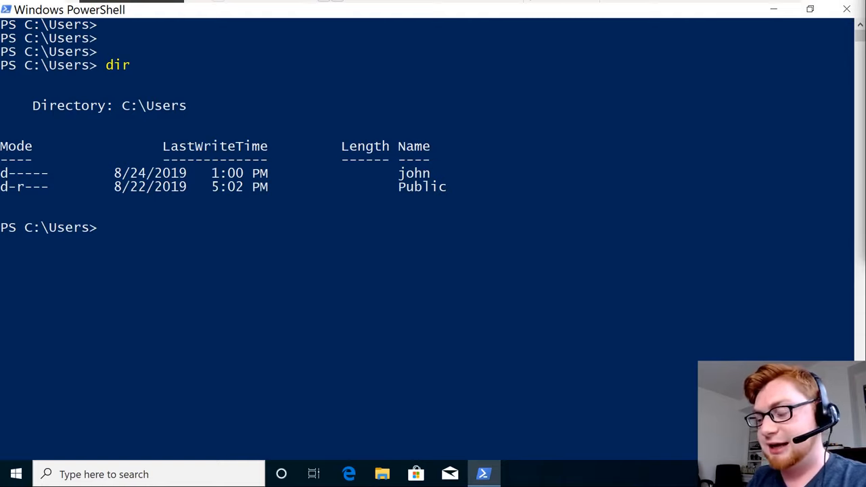
pyautogui.write('ls')
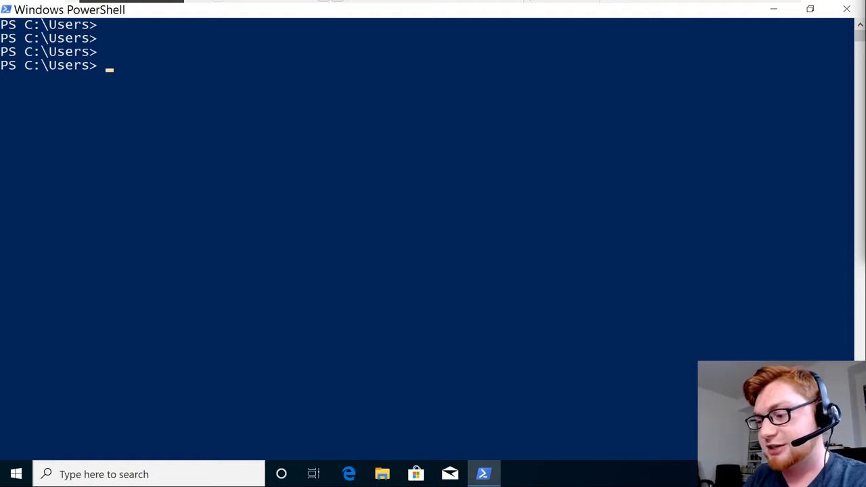
pyautogui.write('Get-ChildItem')
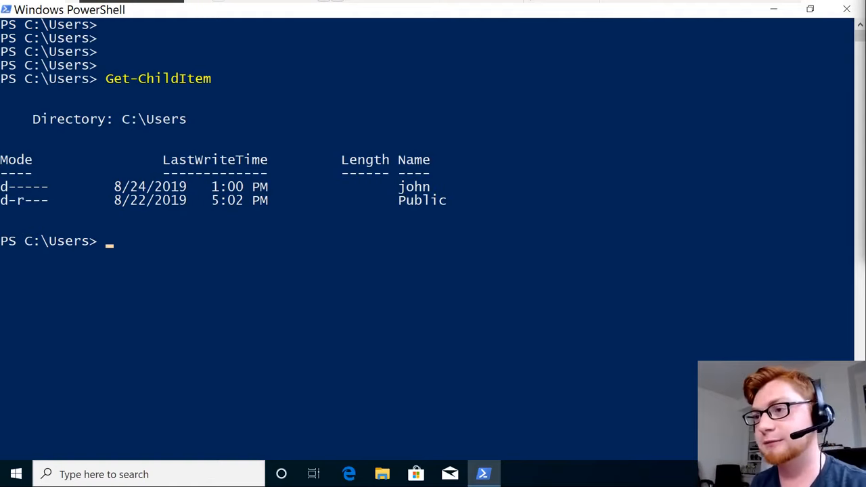
pyautogui.write('dir')
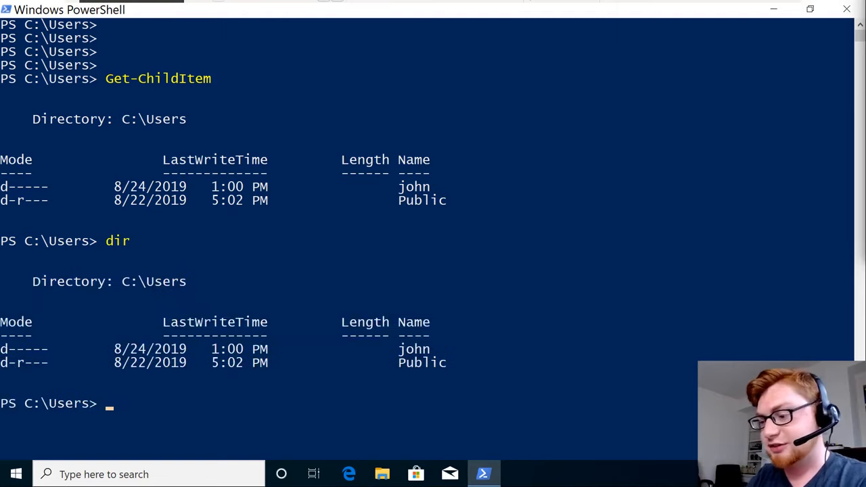
pyautogui.write('ls')
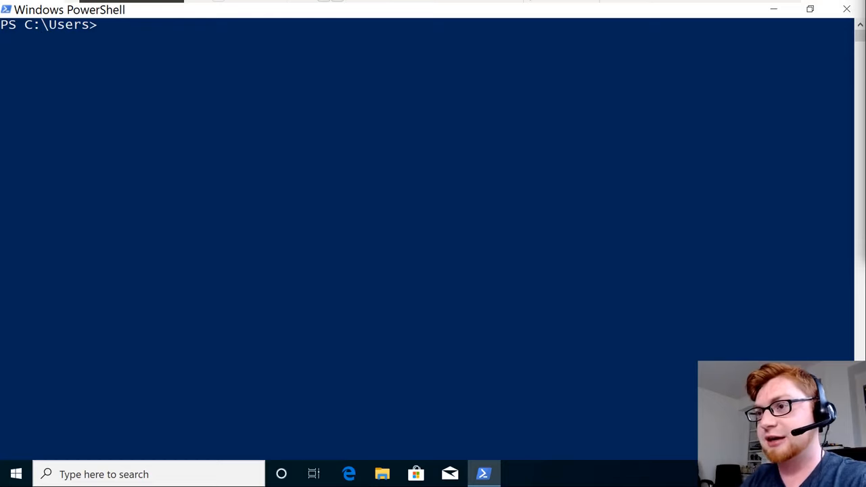
# Run Get-Alias, scroll through the alias table, and highlight its Name column heading.
pyautogui.write('Get-Alias')
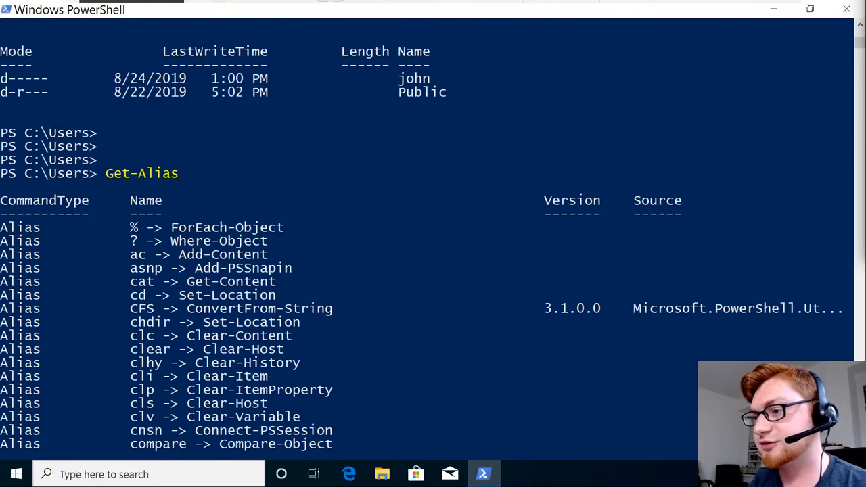
pyautogui.scroll(-3)
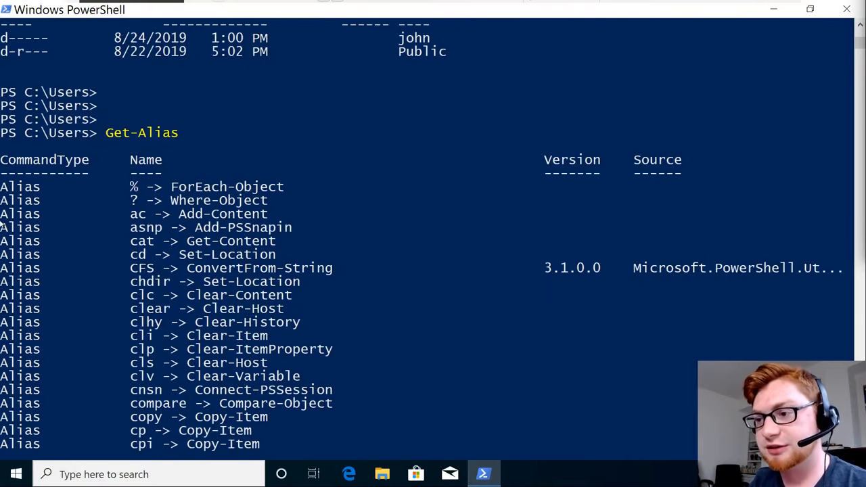
pyautogui.scroll(-3)
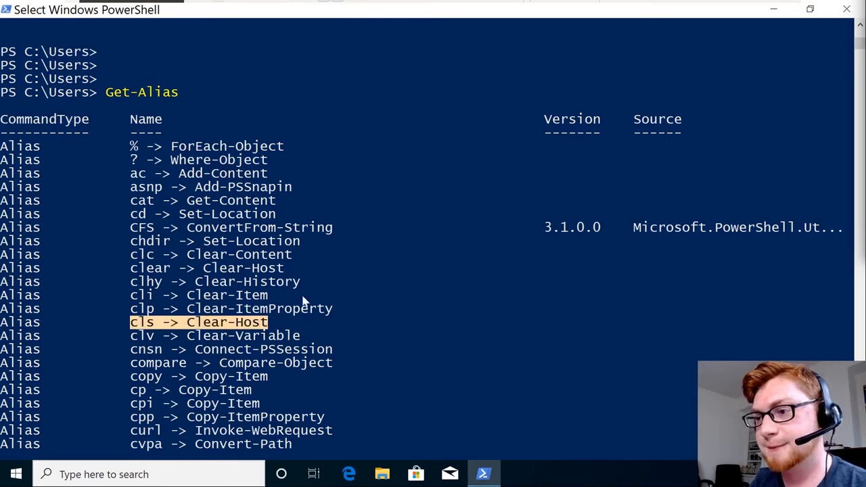
pyautogui.moveTo(139, 206)
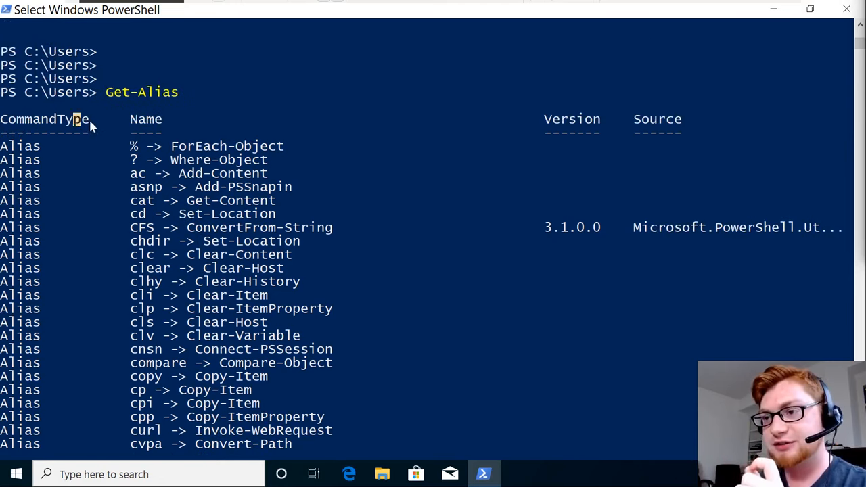
pyautogui.moveTo(133, 119)
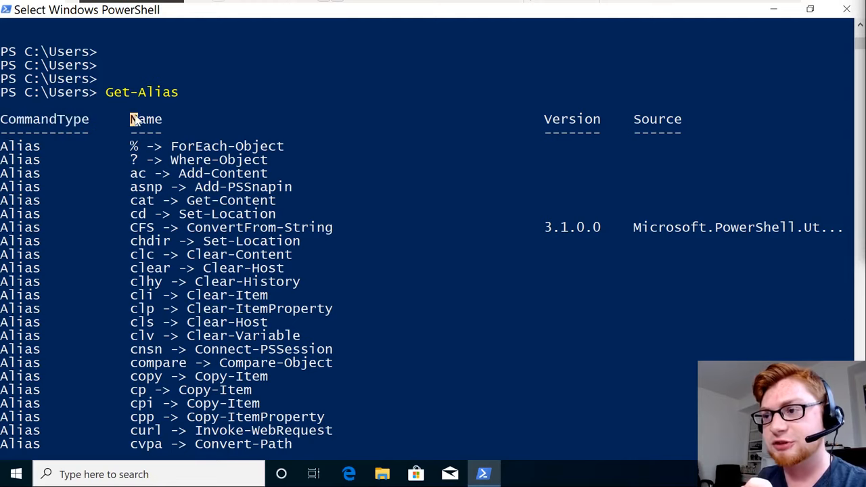
pyautogui.doubleClick(146, 119)
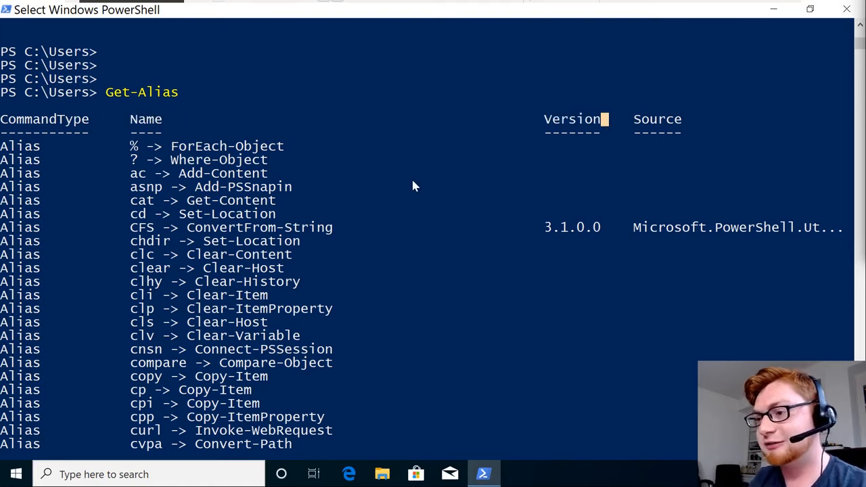
pyautogui.scroll(-3)
pyautogui.write('dir')
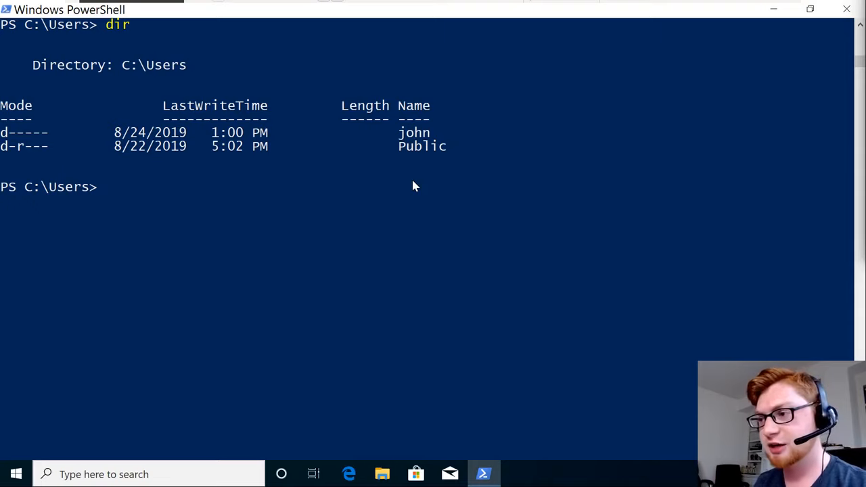
# Run ls on C:\Users and highlight the Mode and Length columns and the Public folder's row and date.
pyautogui.write('ls')
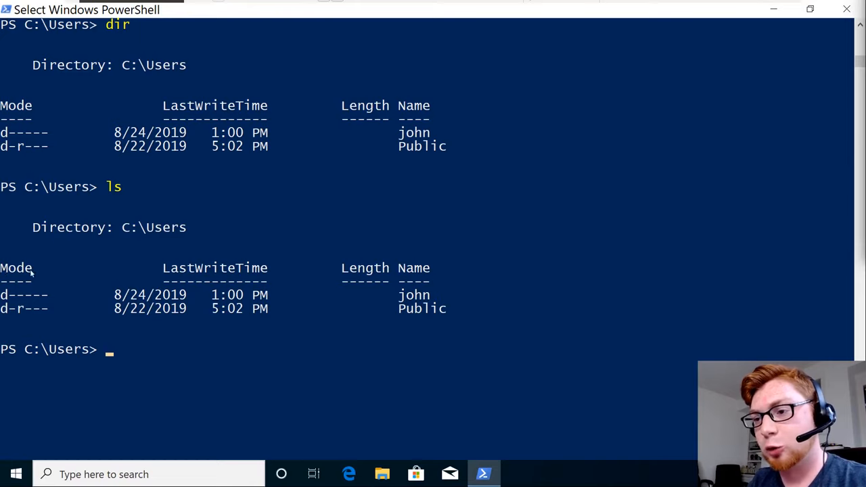
pyautogui.doubleClick(16, 268)
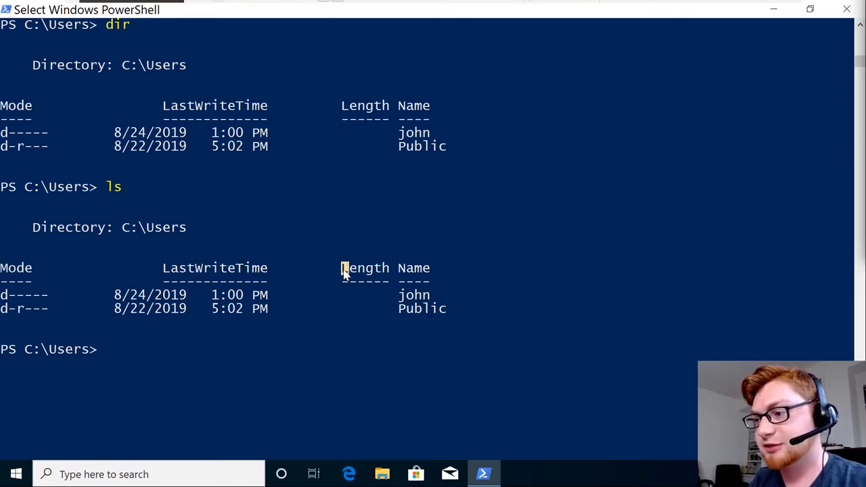
pyautogui.doubleClick(364, 268)
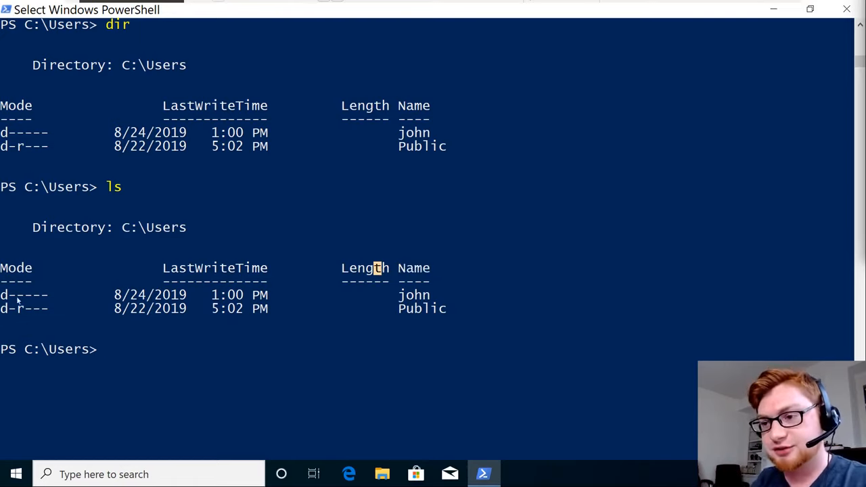
pyautogui.moveTo(68, 306)
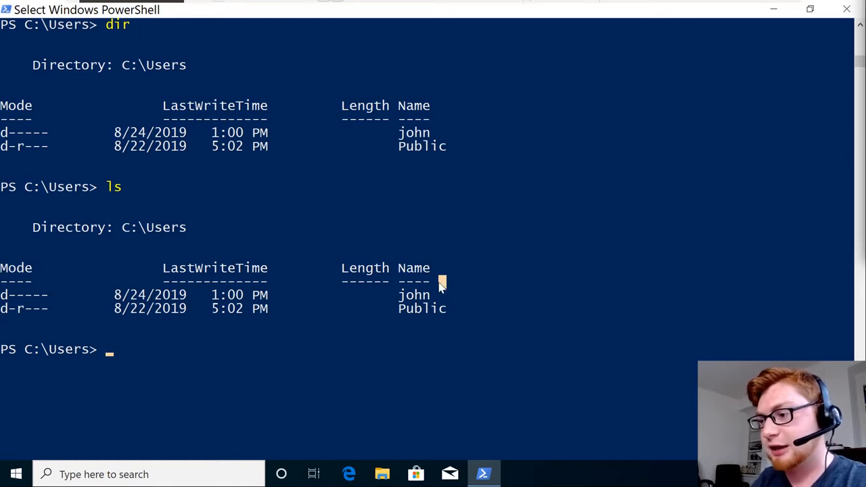
pyautogui.moveTo(440, 281); pyautogui.dragTo(0, 294)
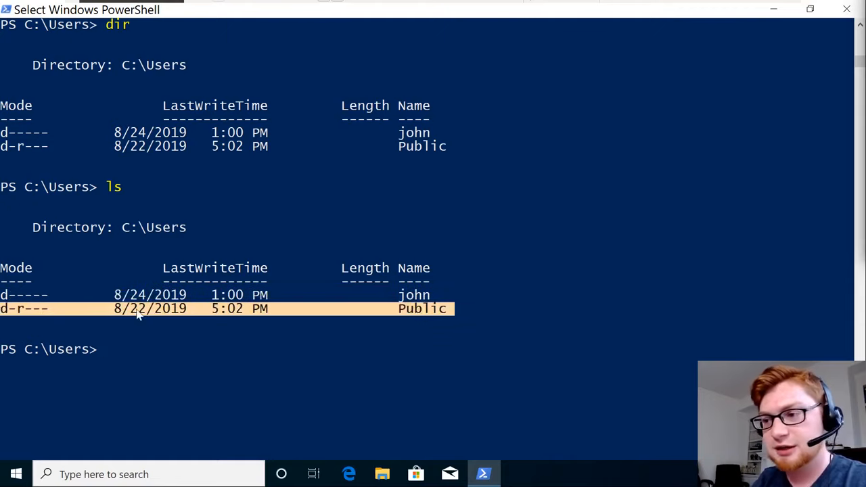
pyautogui.click(136, 308)
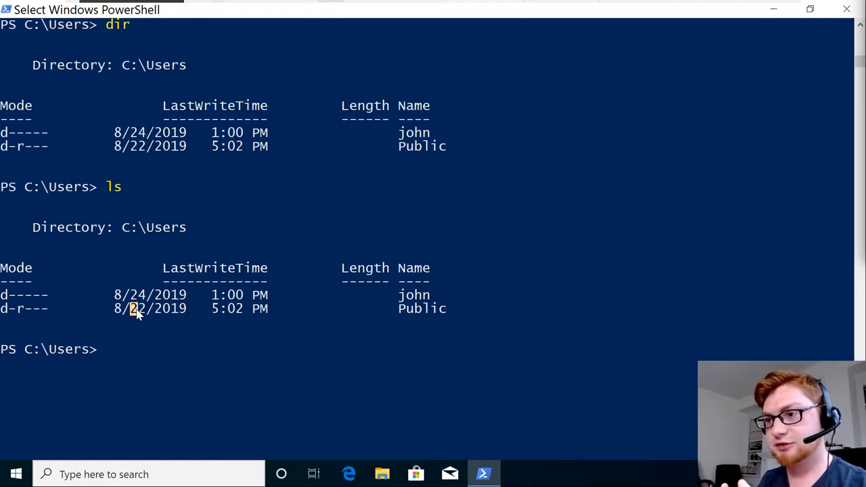
pyautogui.moveTo(244, 315)
pyautogui.write('Get')
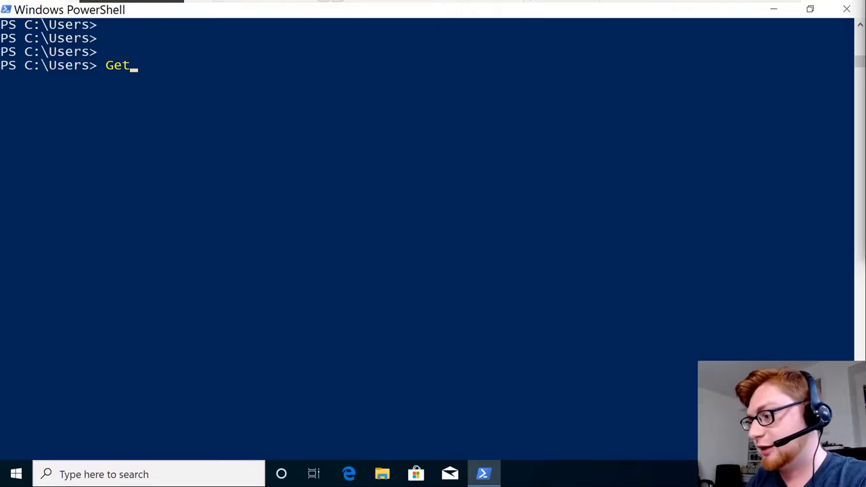
# Run Get-ChildItem, then type Get-ChildItem | Select-Object to compare both C:\Users listings.
pyautogui.write('-ChildItem')
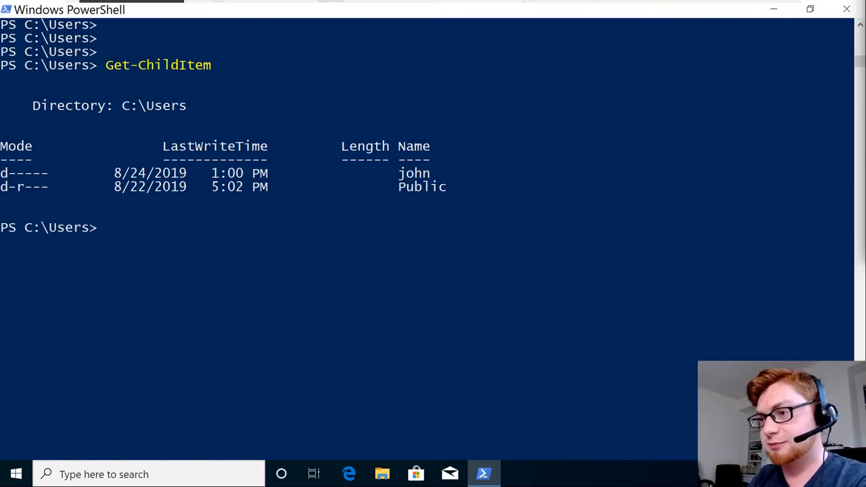
pyautogui.write('Get-ChildItem')
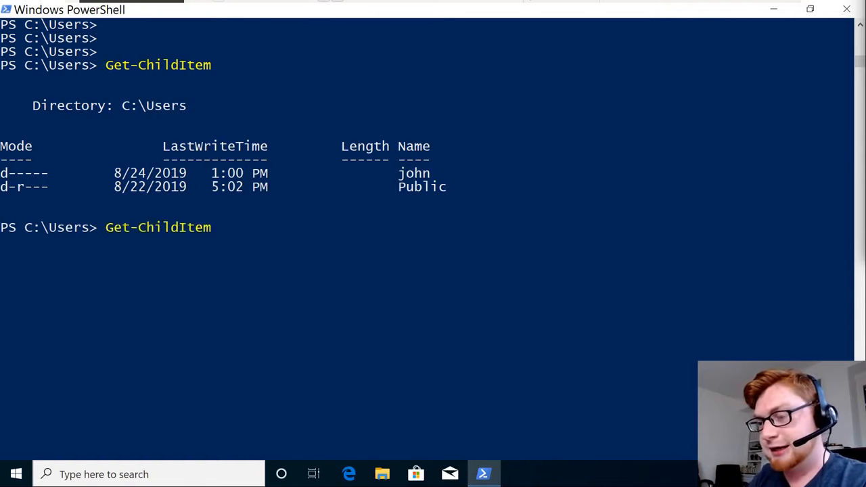
pyautogui.write('|')
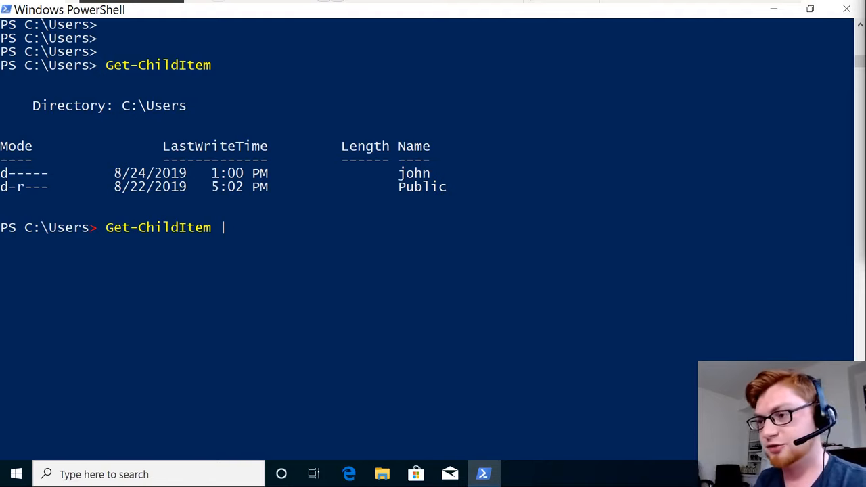
pyautogui.write('Se')
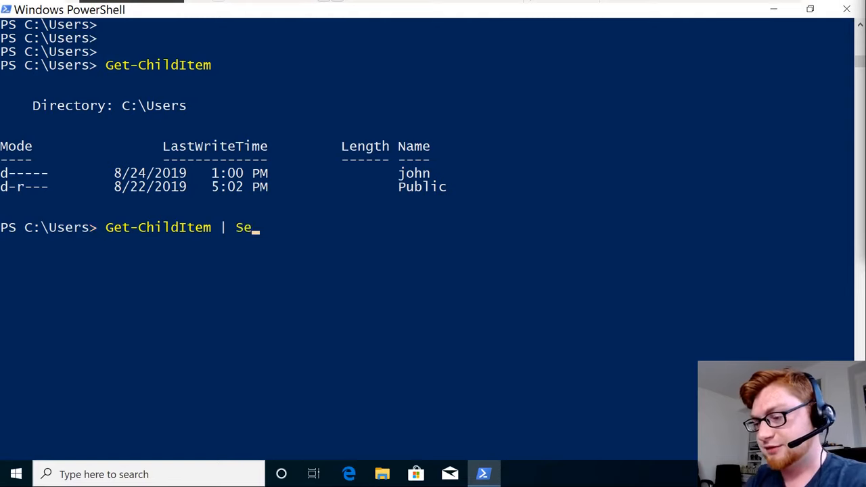
pyautogui.write('lect-Object')
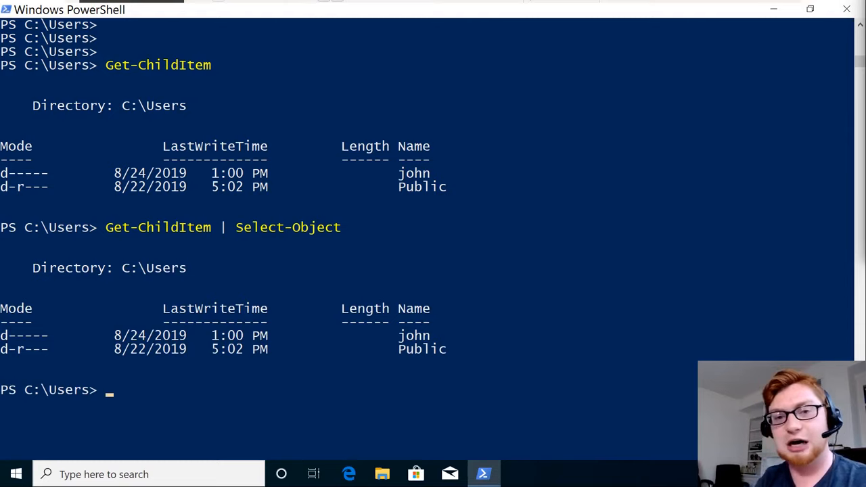
pyautogui.moveTo(484, 373)
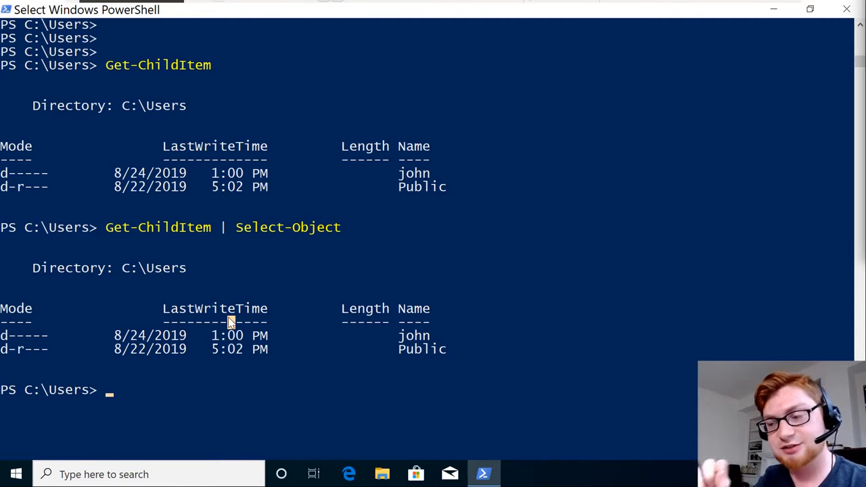
pyautogui.moveTo(653, 434)
pyautogui.write('Get-')
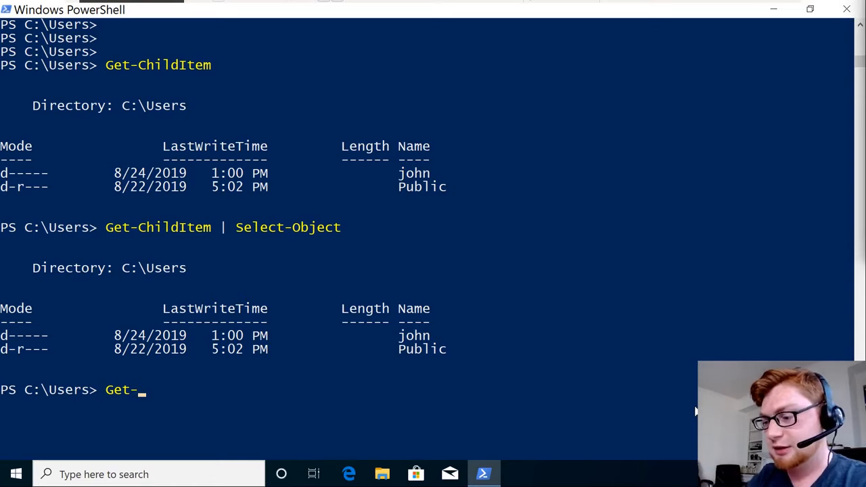
# Type a new Get-ChildItem | Select-Object command at the prompt without running it.
pyautogui.write('ChildIU')
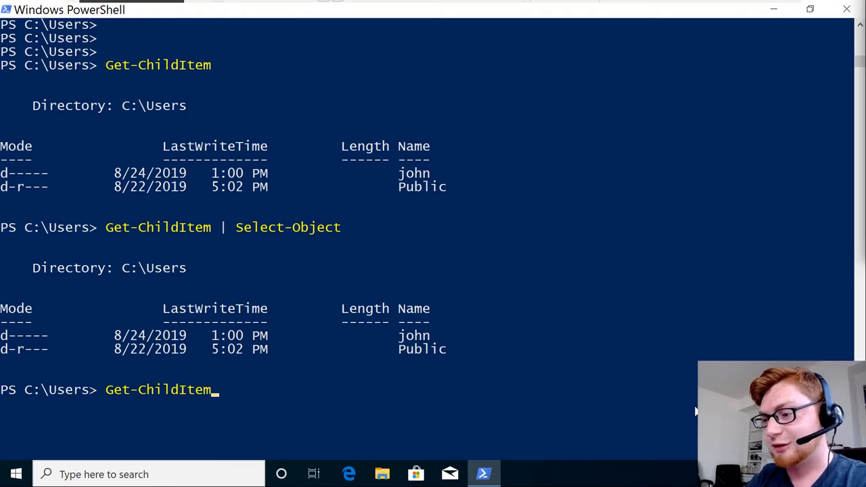
pyautogui.write('| Select-')
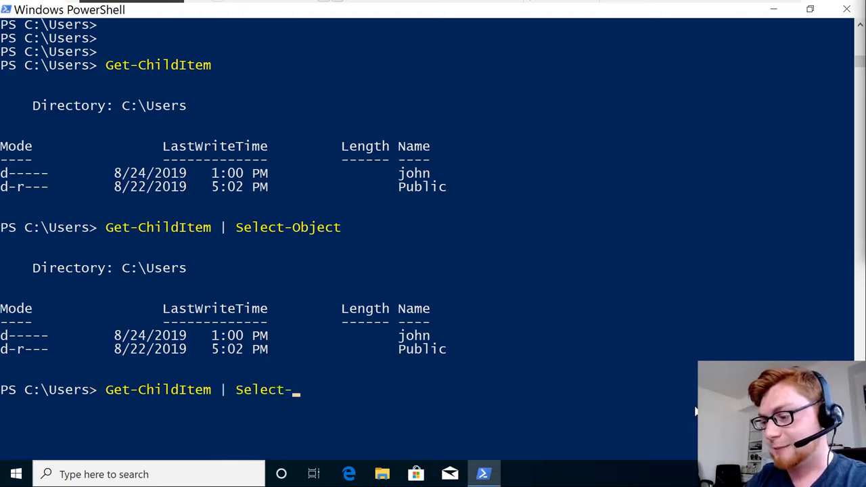
pyautogui.write('Object N')
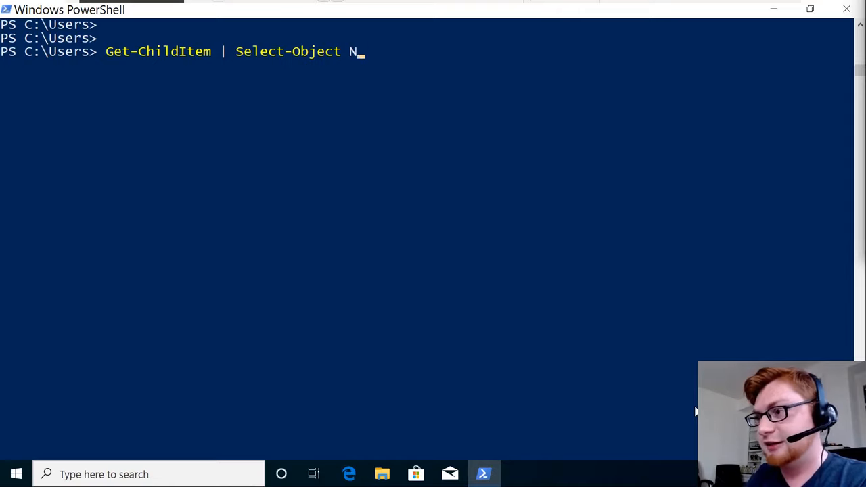
# Run Get-ChildItem | Select-Object -First 1 to return the first C:\Users folder.
pyautogui.write('-First 1')
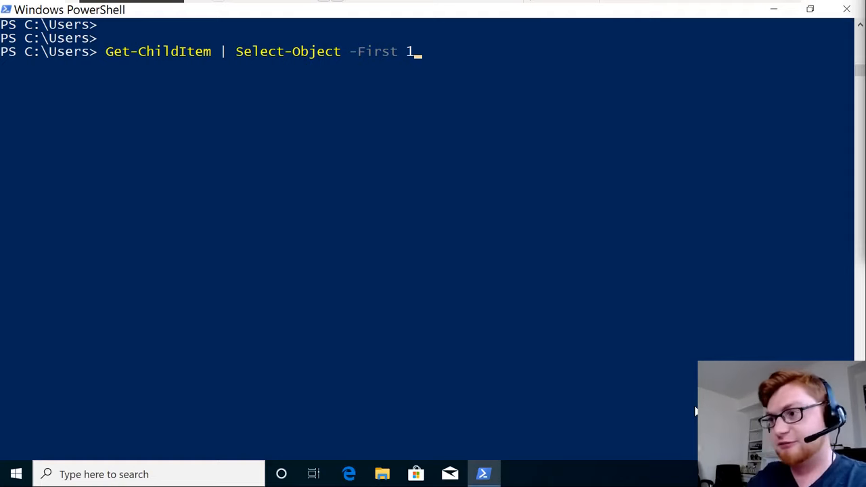
pyautogui.moveTo(352, 78)
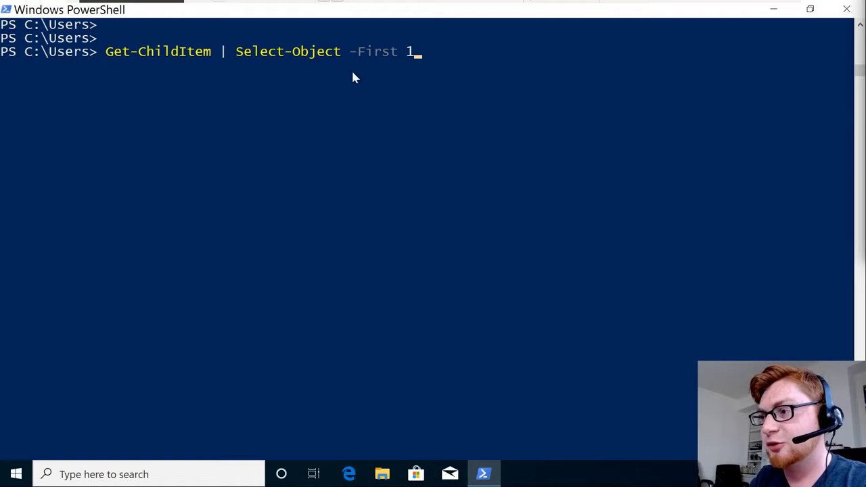
pyautogui.doubleClick(373, 51)
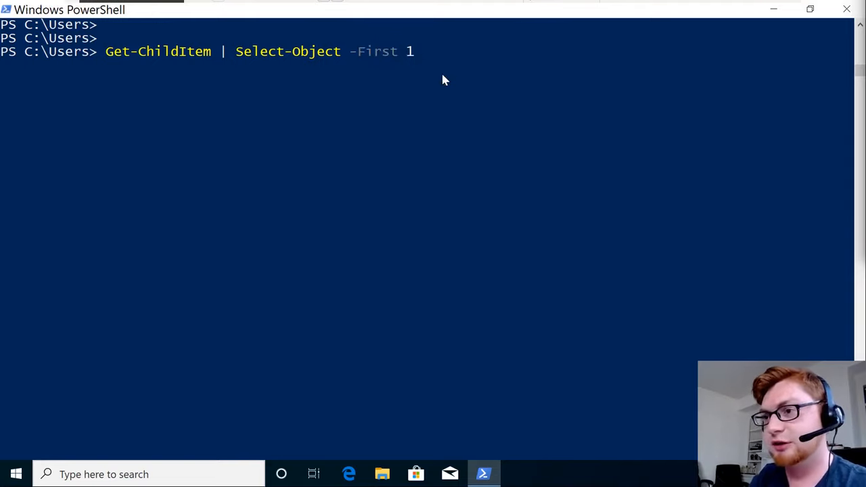
pyautogui.press('Enter')
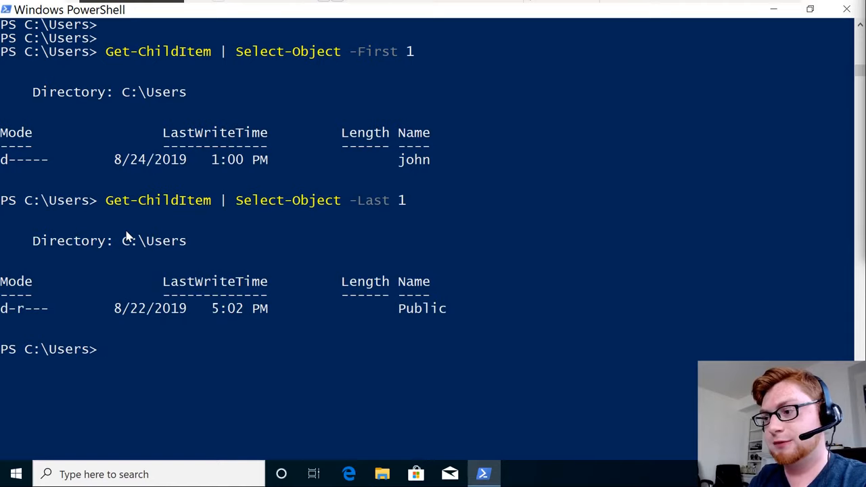
# Run Select-Object -Index 1 to get the Public folder, then type an -Index 0 command.
pyautogui.write('Get-ChildItem | Select-Object - 1')
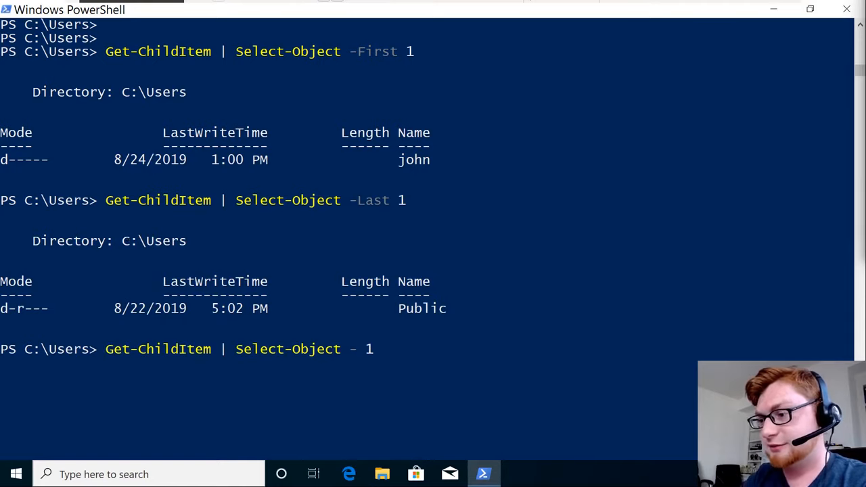
pyautogui.write('Index')
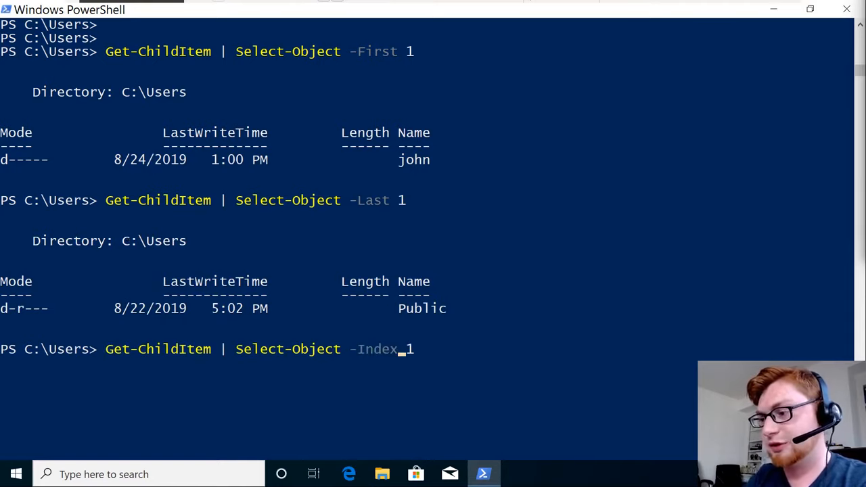
pyautogui.press('enter')
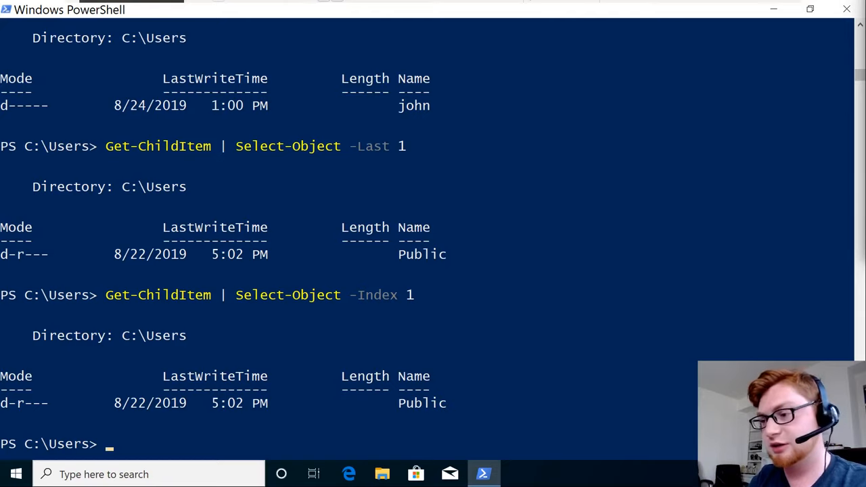
pyautogui.write('Get-ChildItem | Select-Object -Index 0')
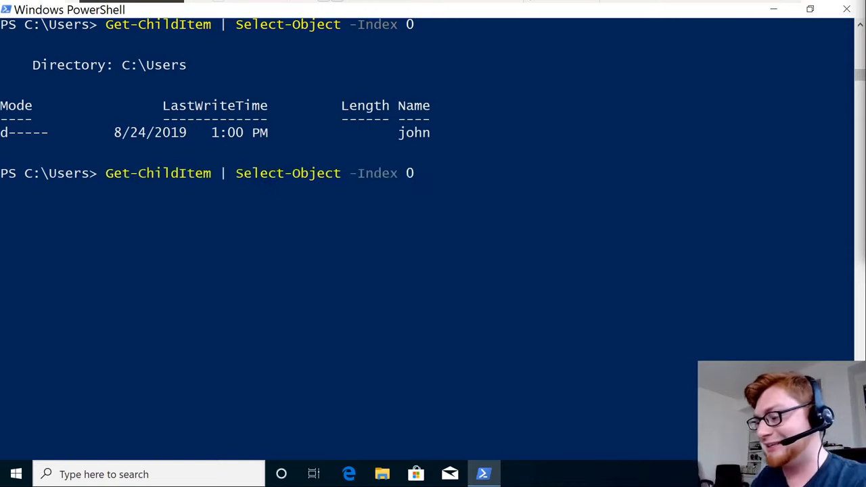
# Pipe the -Index 0 result into Select-Object Name so only john is listed.
pyautogui.write('| Select')
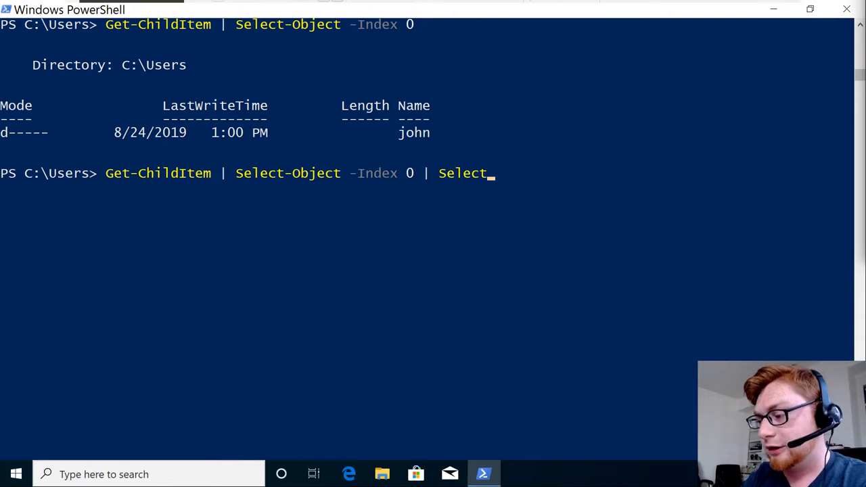
pyautogui.write('-Object N')
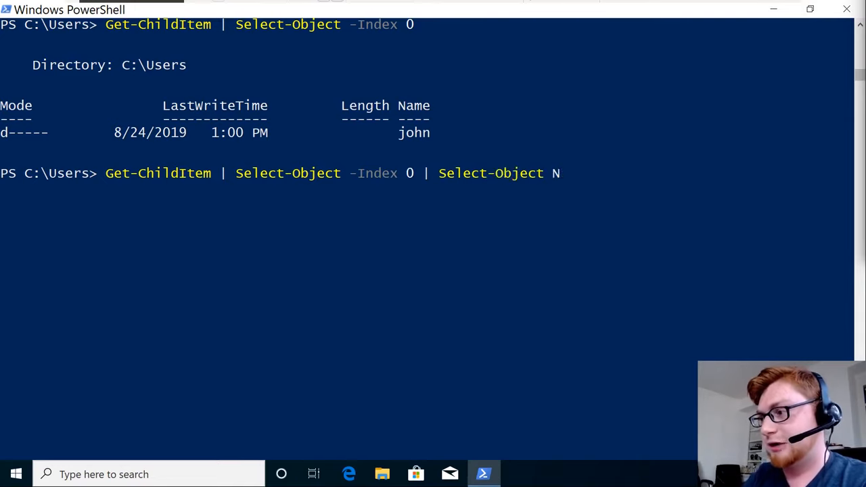
pyautogui.write('ame')
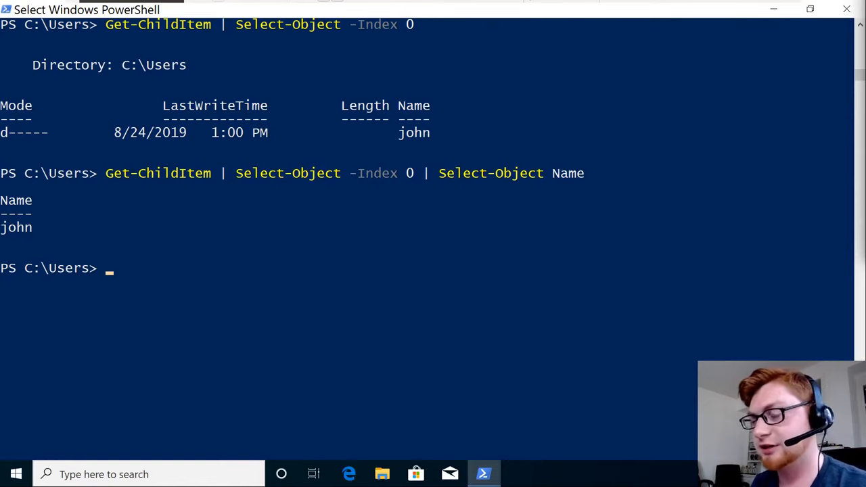
pyautogui.press('Up')
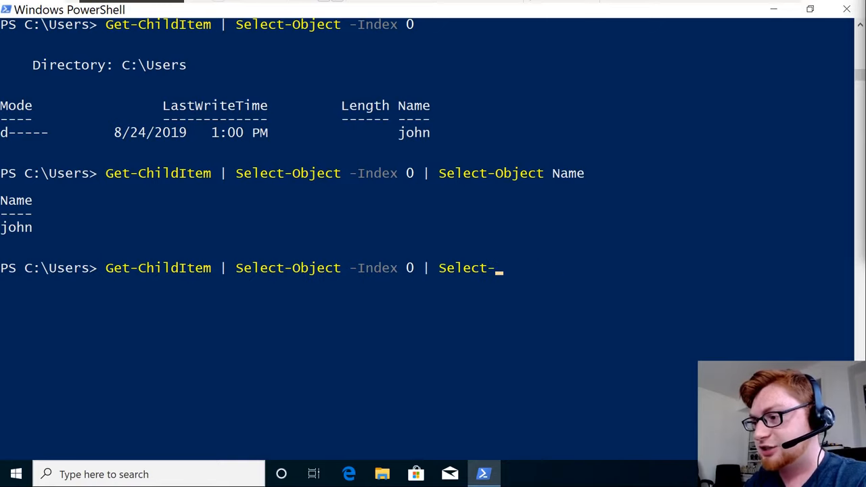
# Pipe the first C:\Users item into Get-Member, scrolling its members and highlighting PSIsContainer's bool type.
pyautogui.write('Get-Me')
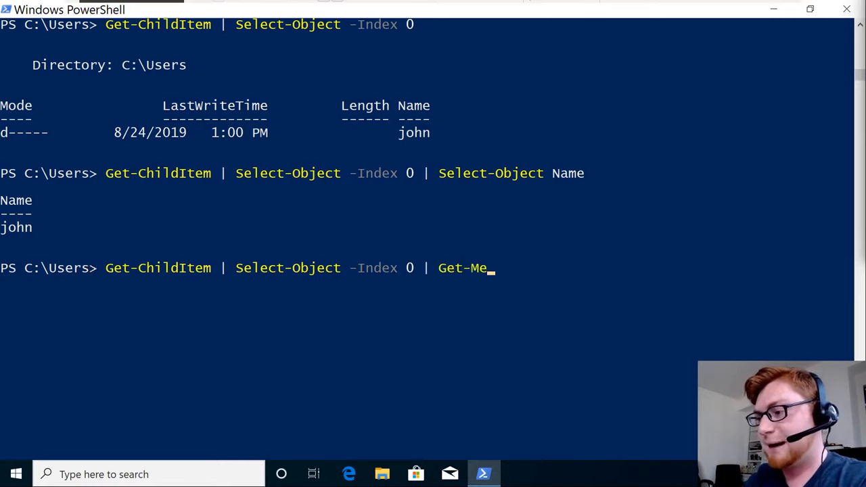
pyautogui.write('mber')
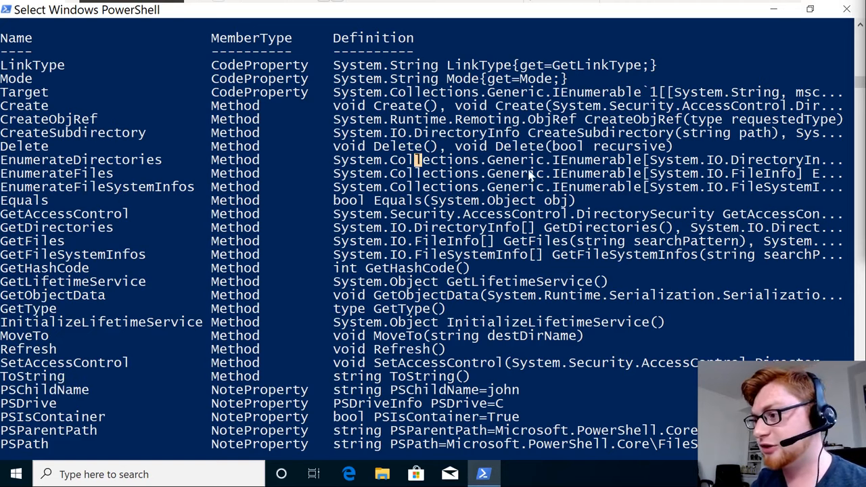
pyautogui.moveTo(532, 163)
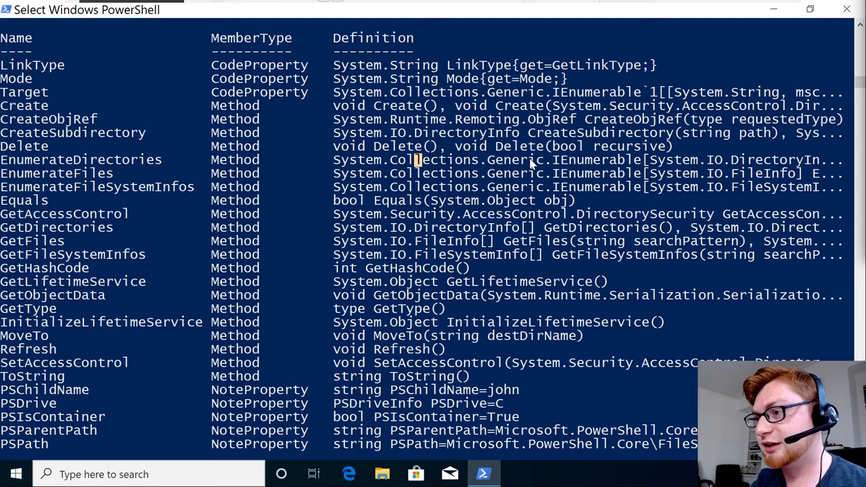
pyautogui.scroll(-3)
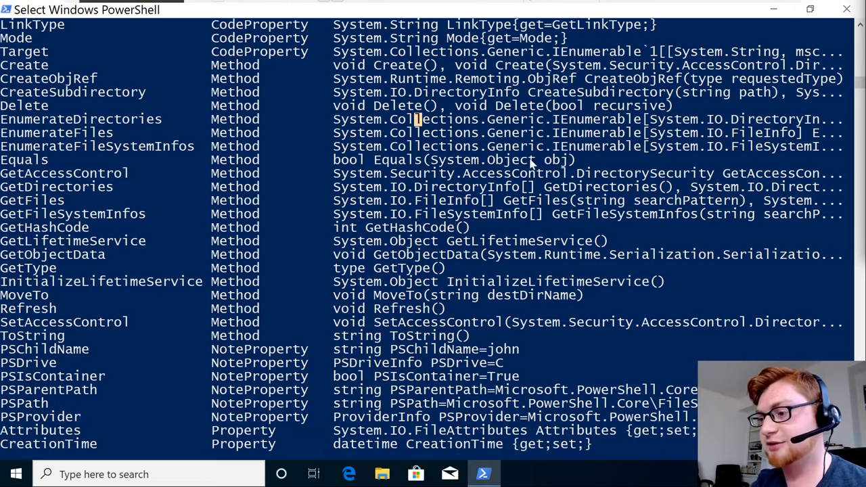
pyautogui.doubleClick(347, 376)
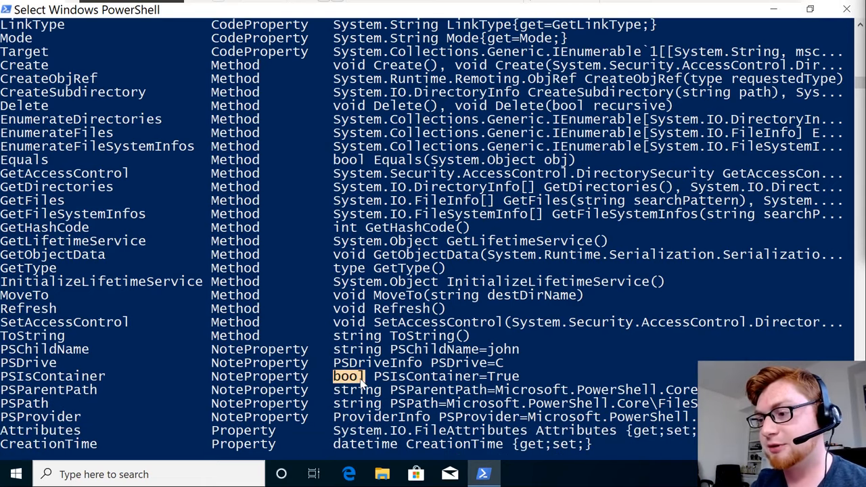
pyautogui.scroll(-3)
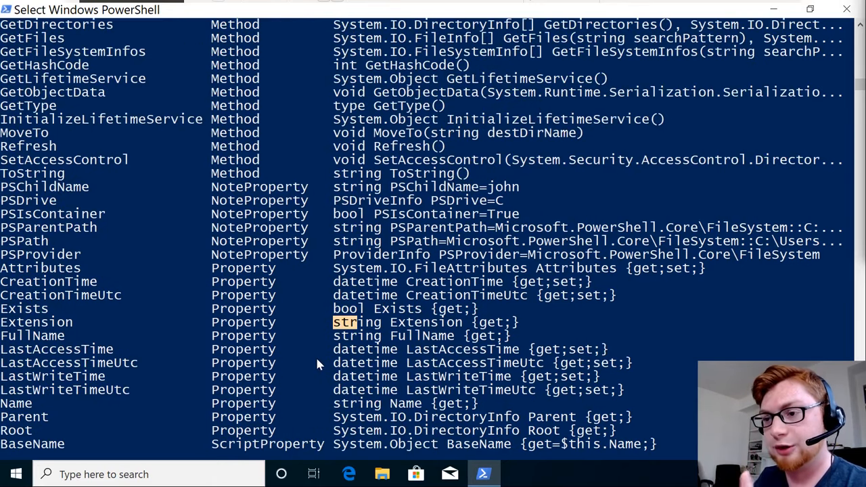
pyautogui.scroll(-3)
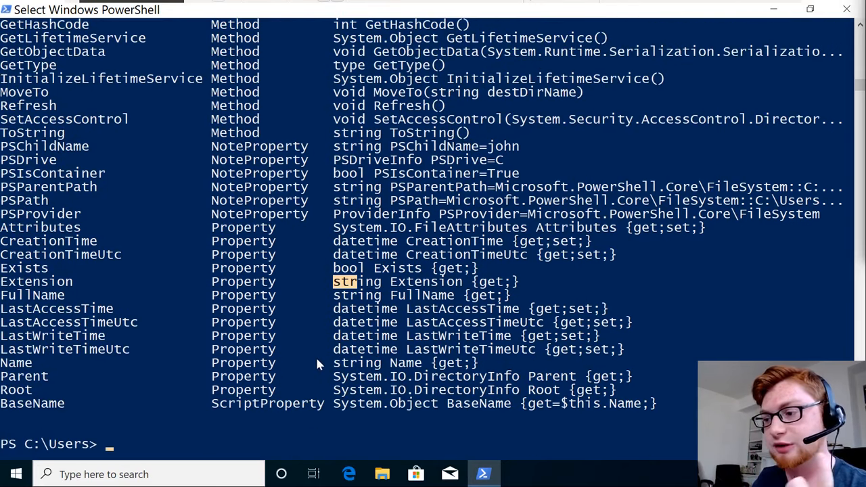
pyautogui.moveTo(34, 372)
pyautogui.write('Get-ChildItem | Select-Object -Index 0 |')
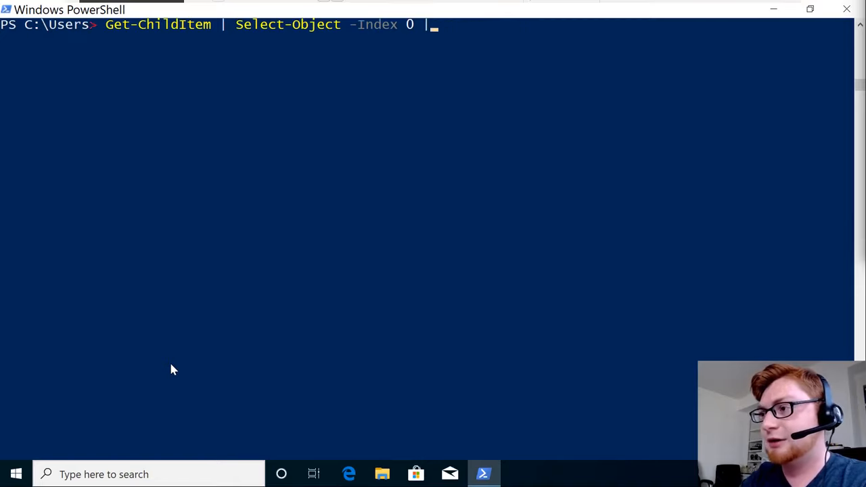
# Select the first folder's Parent property (Users) with Select-Object, then retype it using Select.
pyautogui.write('-Fis')
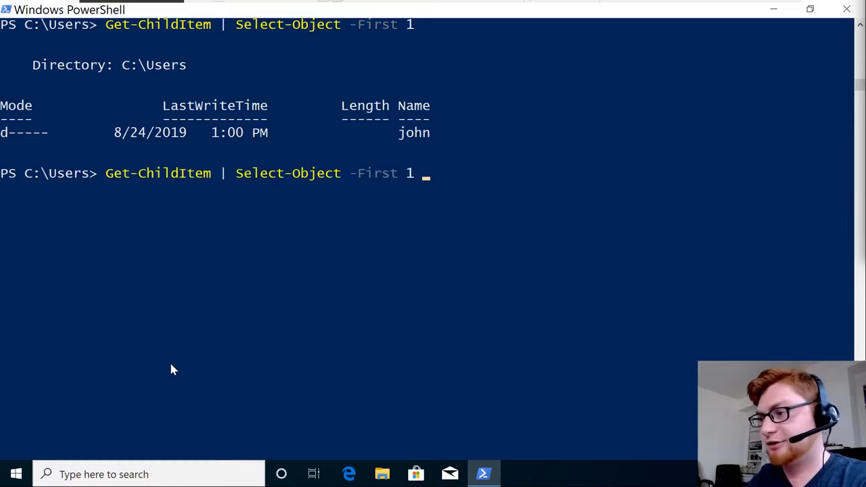
pyautogui.write('| Select-O')
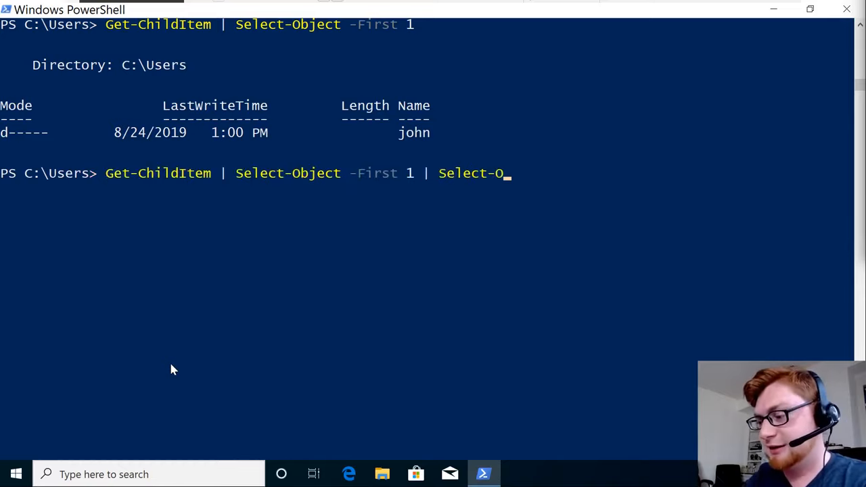
pyautogui.write('bject Paren')
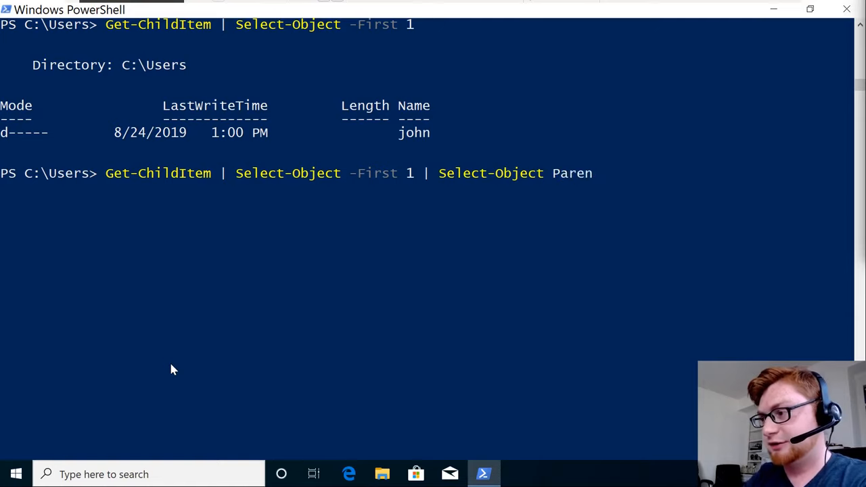
pyautogui.press('enter')
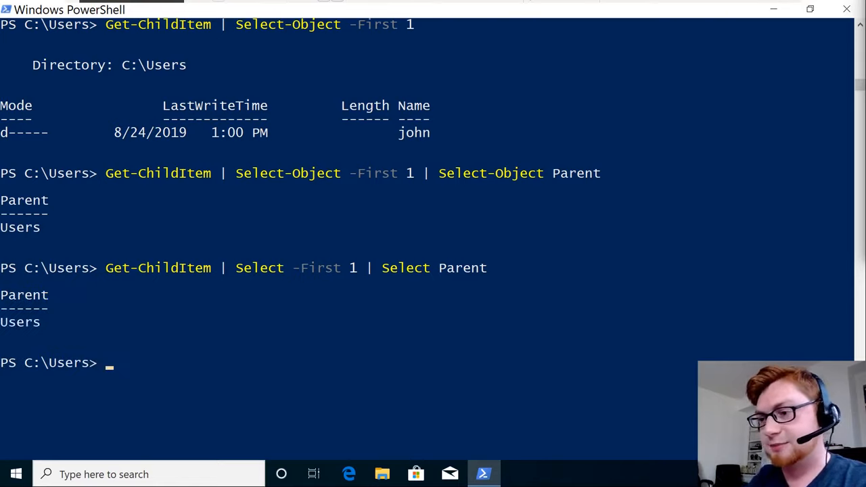
pyautogui.write('Get-ChildItem | Select -First 1 | Select Parent')
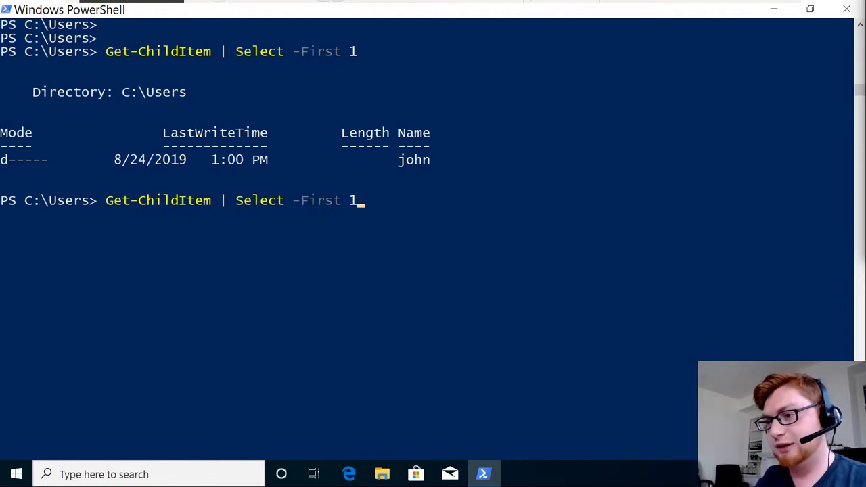
# Wrap Get-ChildItem | Select -First 1 in parentheses and append .Name to print john.
pyautogui.write(')')
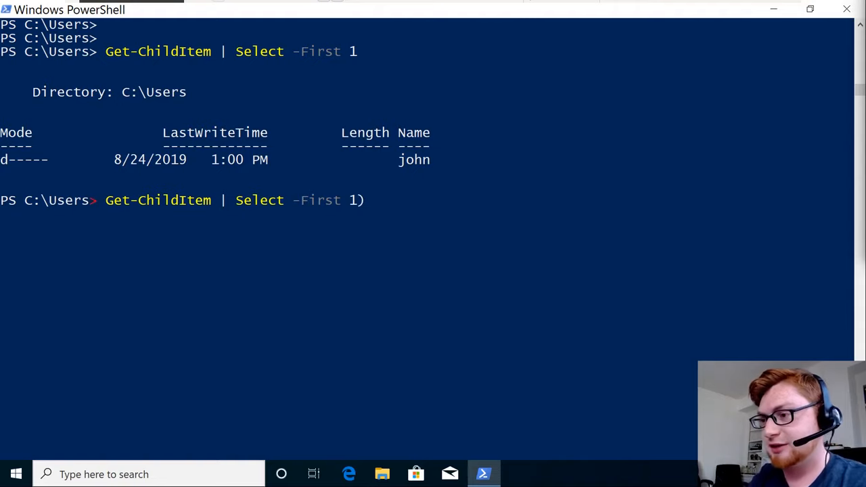
pyautogui.write('(')
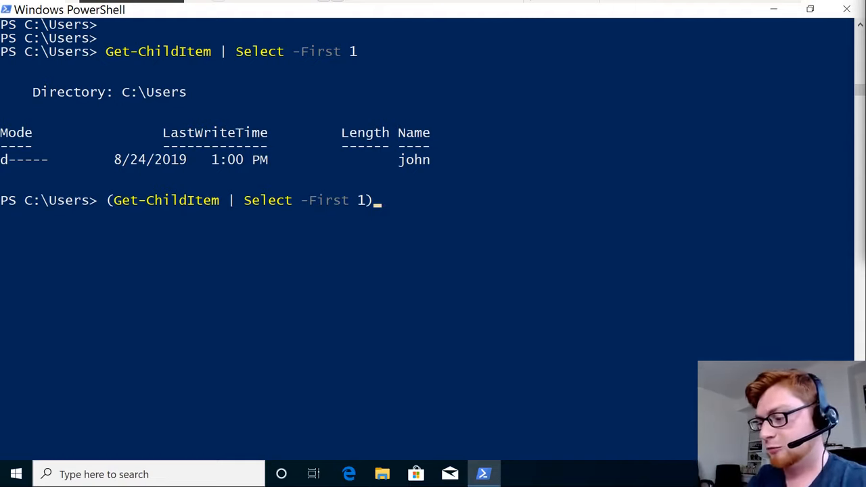
pyautogui.write('.Name')
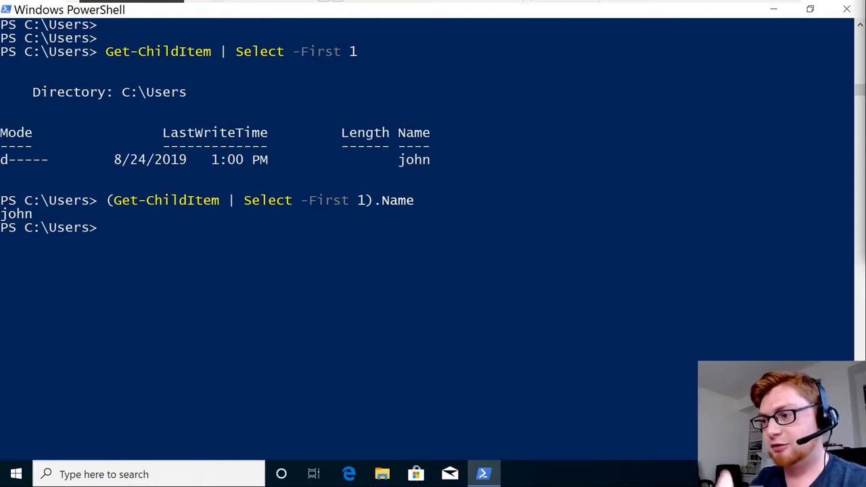
pyautogui.write('Get-ChildItem | Select -First 1')
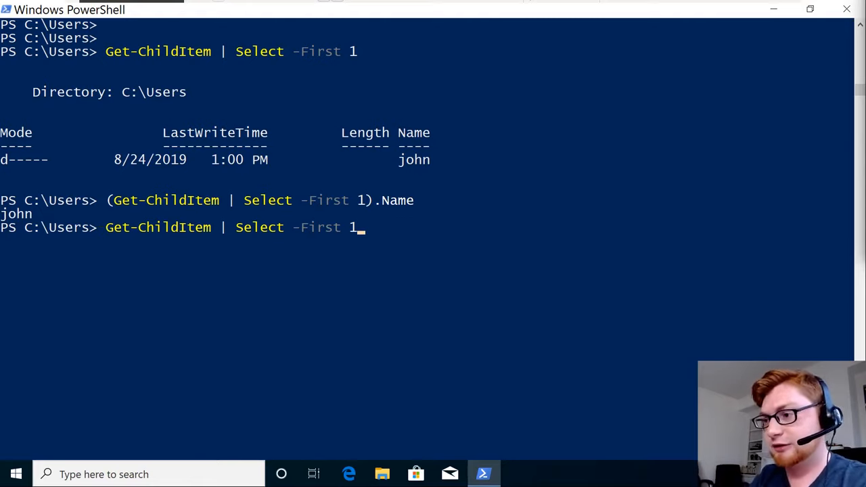
# Show john via Select Name and via (Get-ChildItem | Select -First 1).ToString().
pyautogui.write('| Select Name')
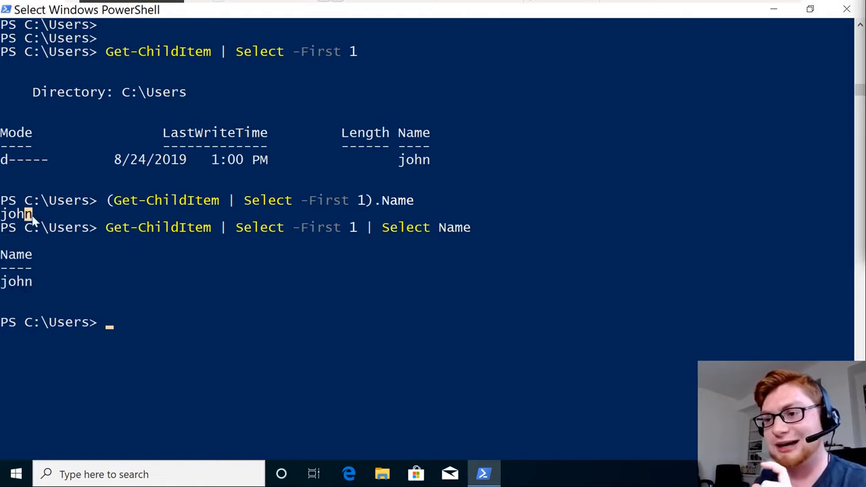
pyautogui.doubleClick(16, 214)
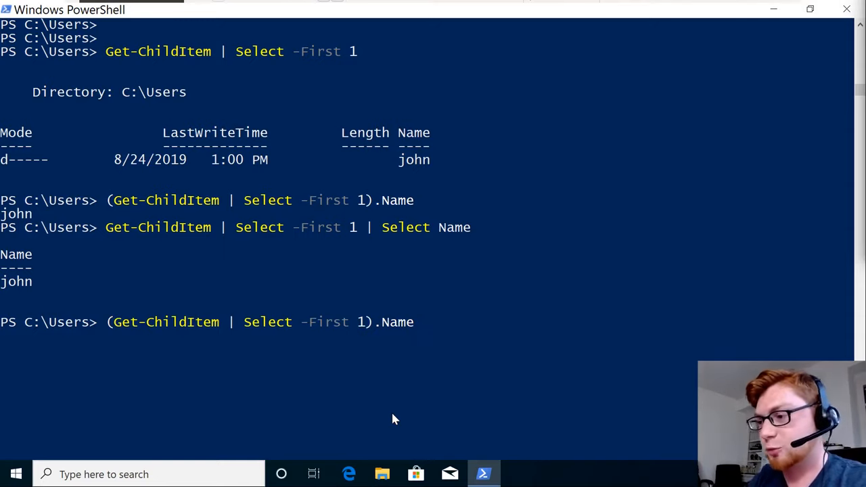
pyautogui.write('ToString(')
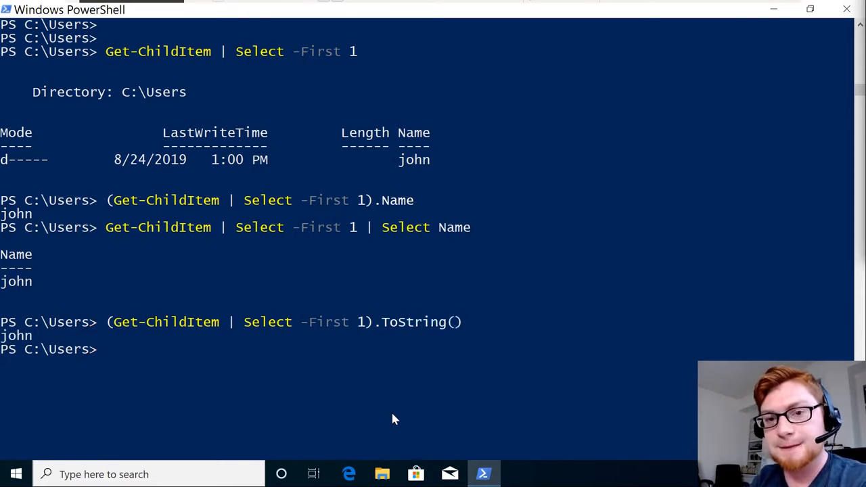
pyautogui.write('Get-ChildItem | Select -First 1 | Select Name')
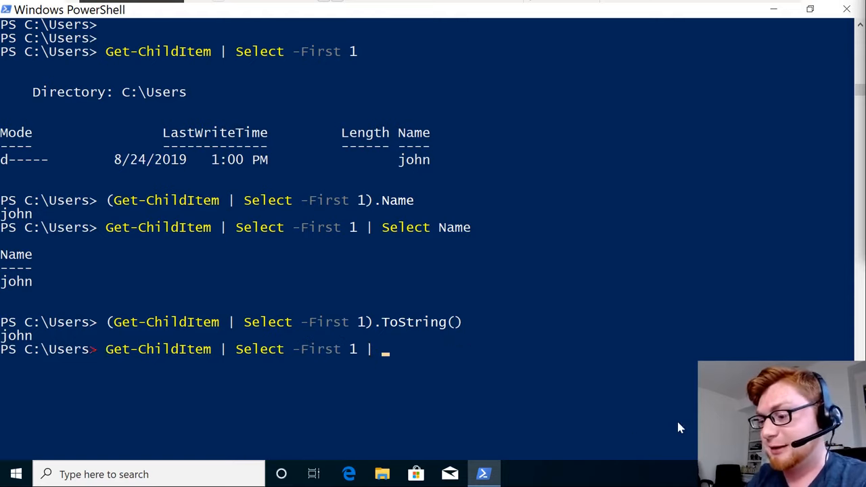
# Pipe the first item into Get-Member once more, then clear the console with cls.
pyautogui.write('Get-Member')
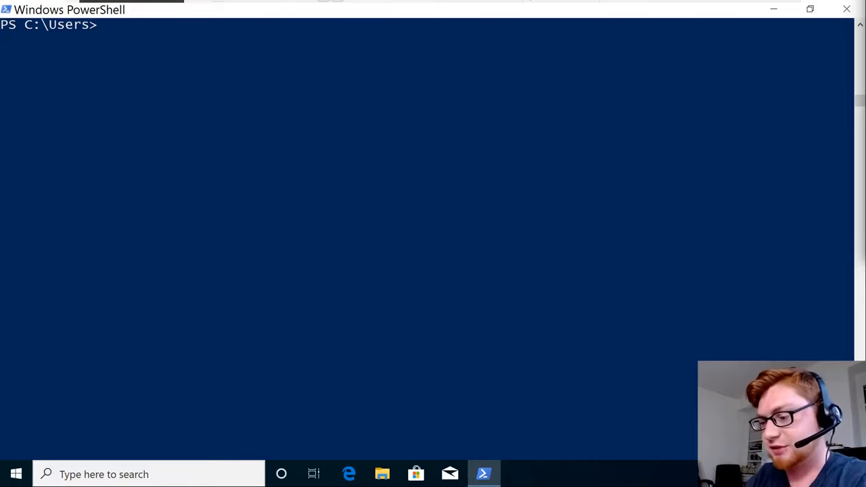
# Show Get-Help for Select-Object, mark the -First parameter in its syntax, and retype the command.
pyautogui.write('Get-Help')
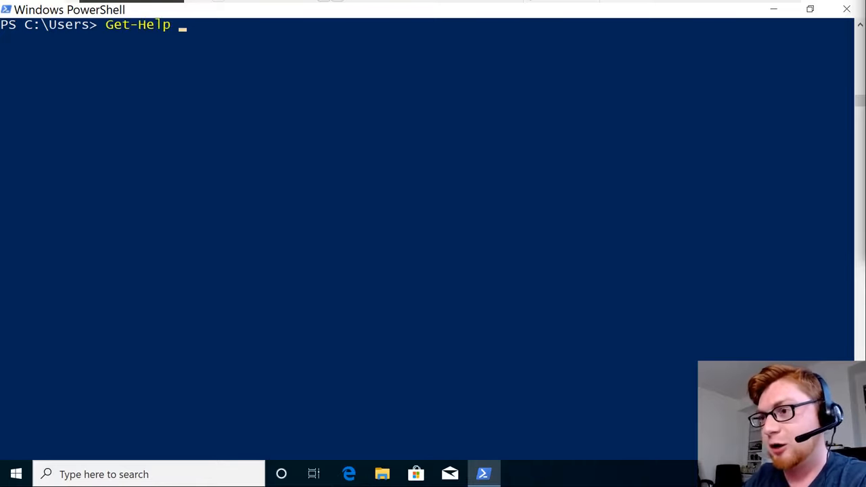
pyautogui.write('Select-Object')
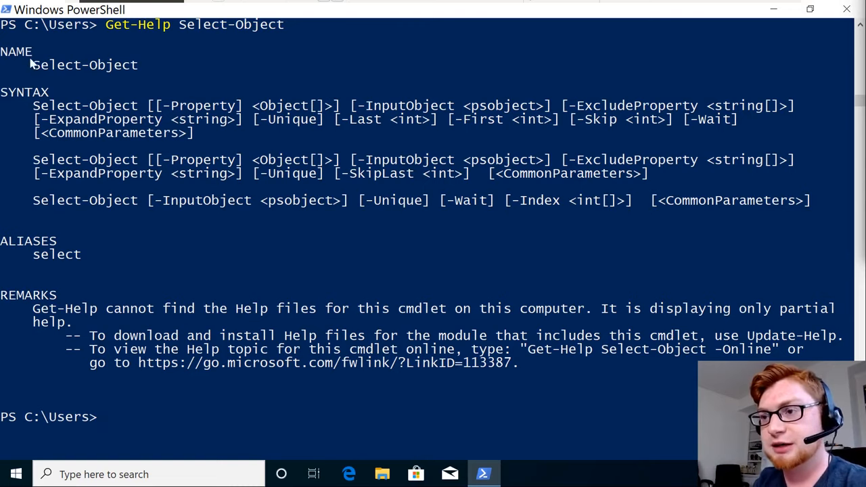
pyautogui.doubleClick(84, 65)
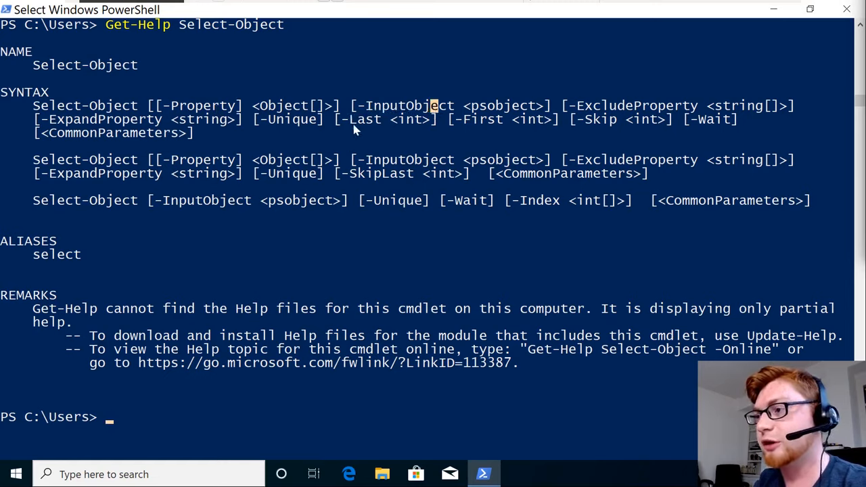
pyautogui.doubleClick(357, 119)
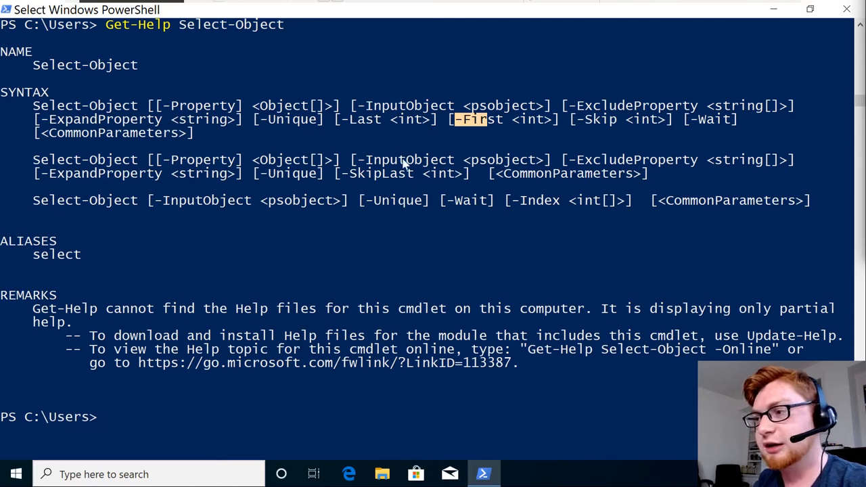
pyautogui.moveTo(644, 208)
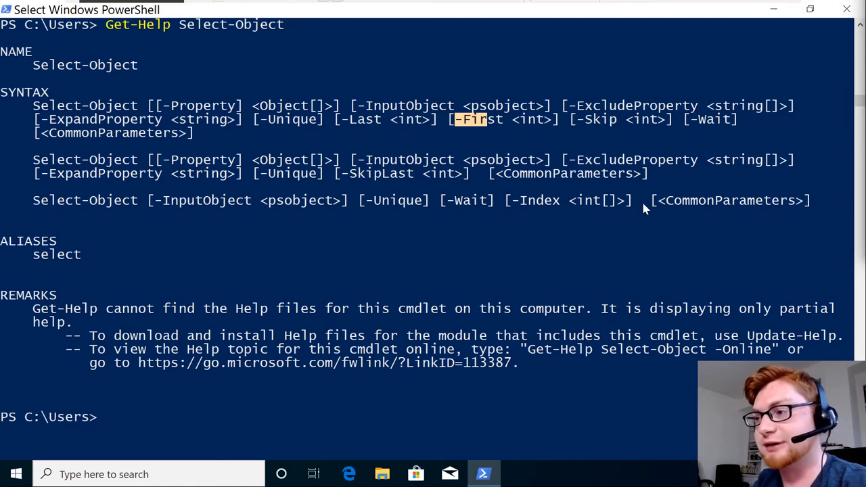
pyautogui.moveTo(135, 395)
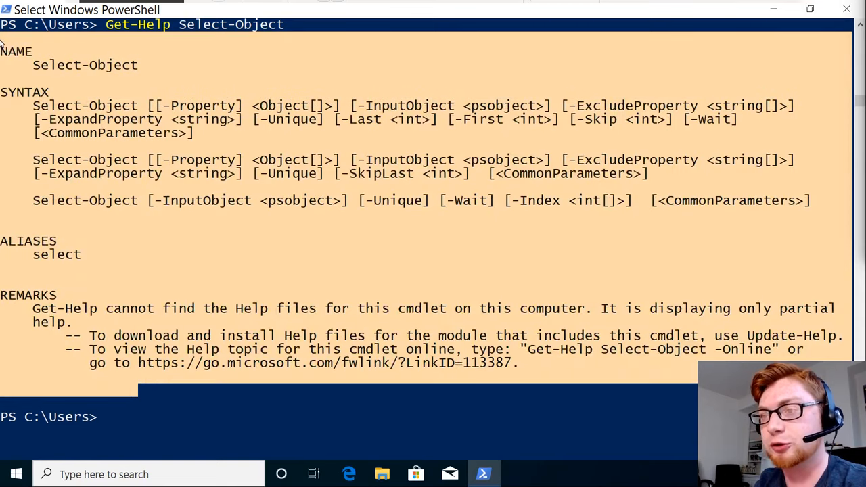
pyautogui.write('Get-Help Select-Object')
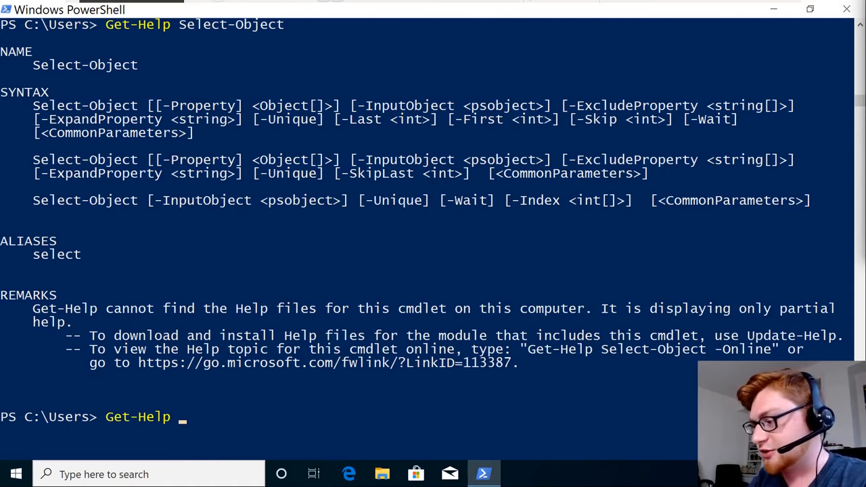
# Run Get-Help, then show full Select-Object help and scroll through its parameter details.
pyautogui.write('Get-Help')
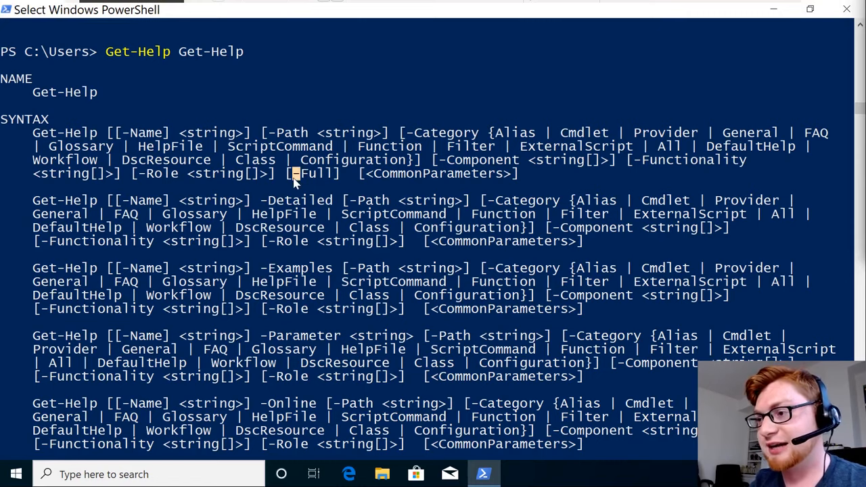
pyautogui.write('Get-Help Select-Object -Ful')
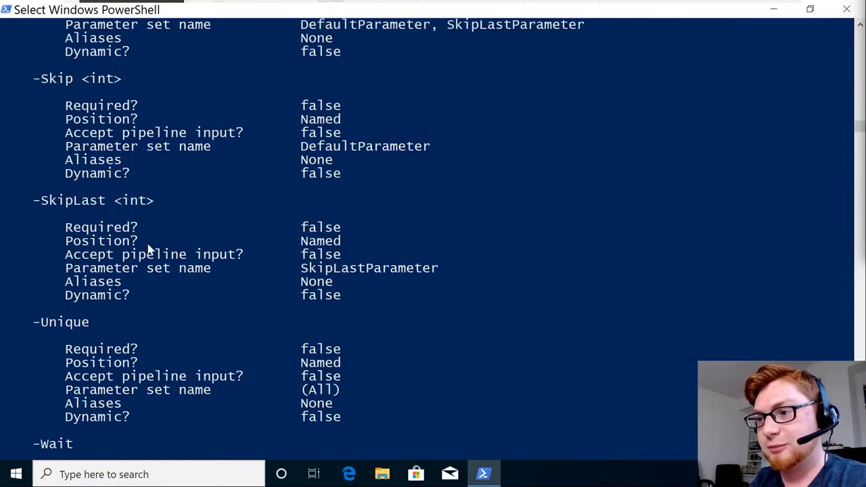
pyautogui.scroll(-3)
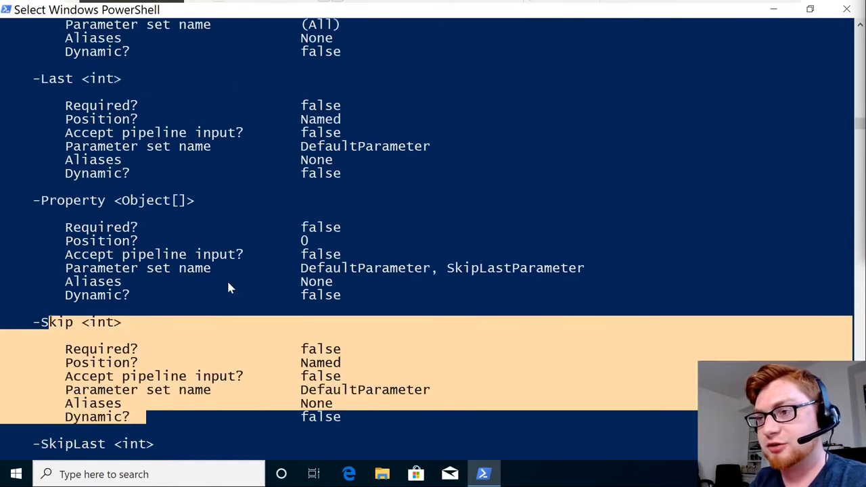
pyautogui.scroll(3)
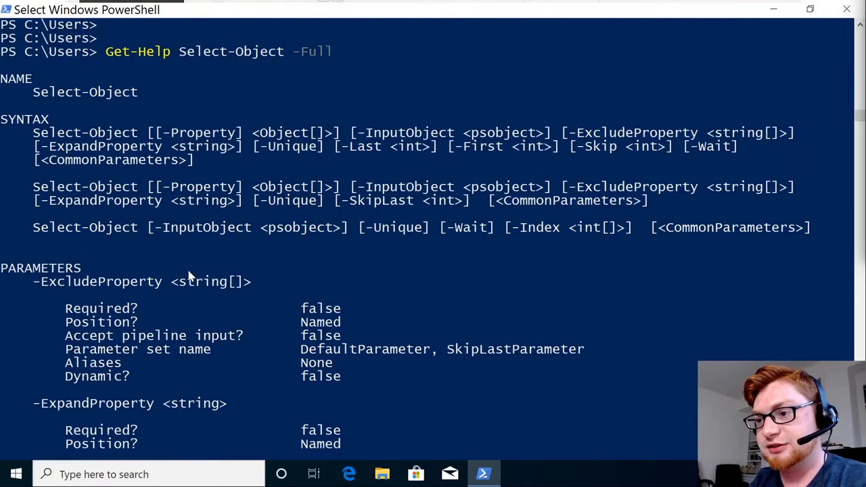
pyautogui.scroll(-3)
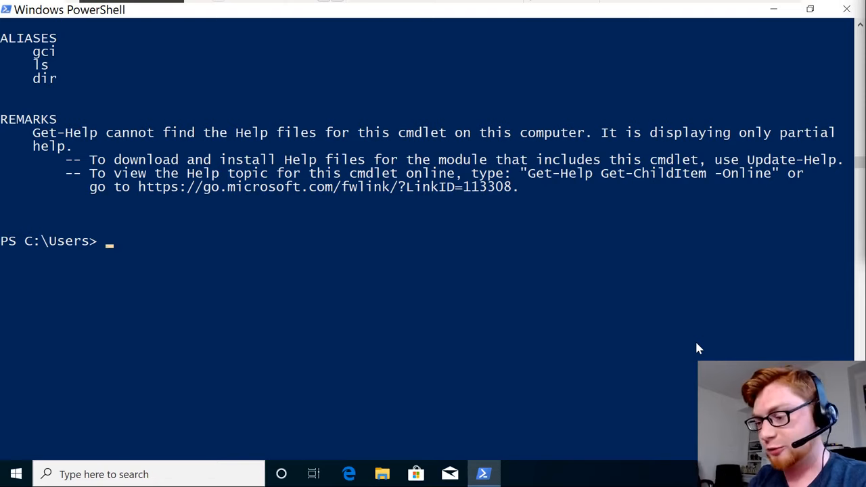
# Search help with the wildcard pattern *printer* to list printer-related commands.
pyautogui.write('Get-Help')
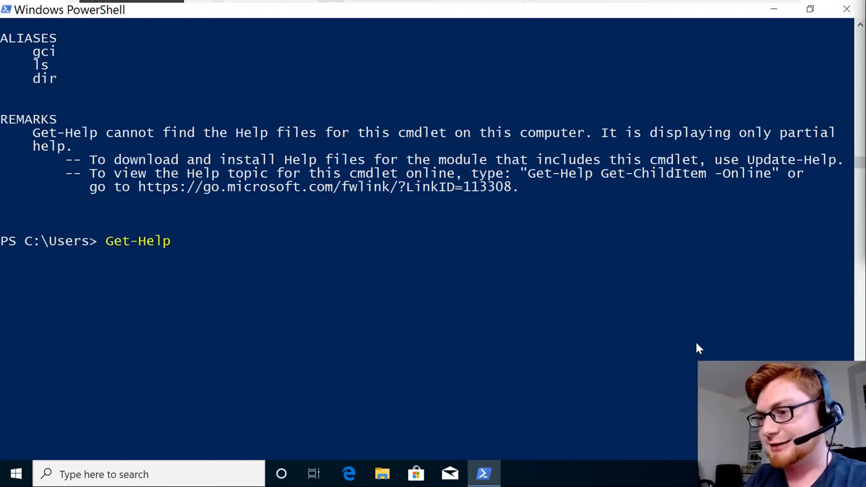
pyautogui.write('*')
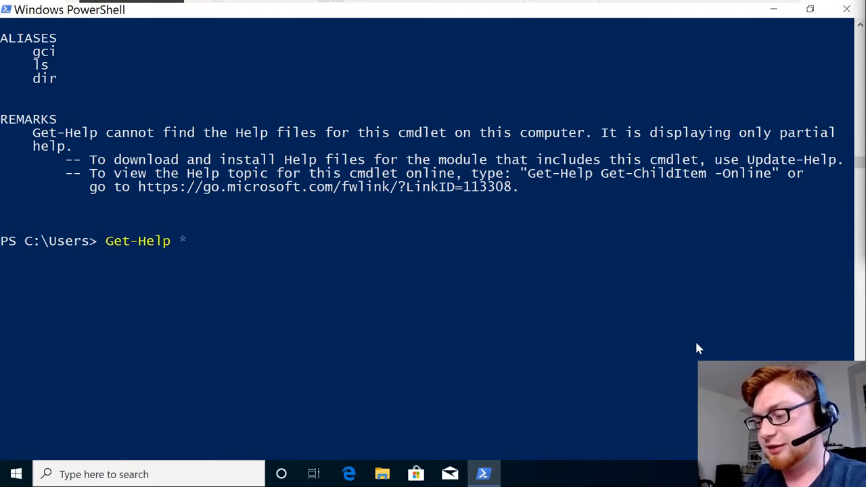
pyautogui.write('*printer*')
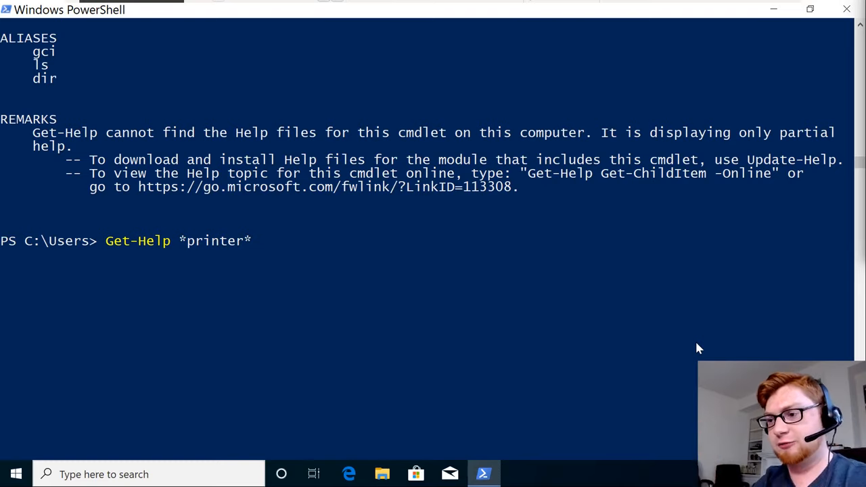
pyautogui.press('Backspace')
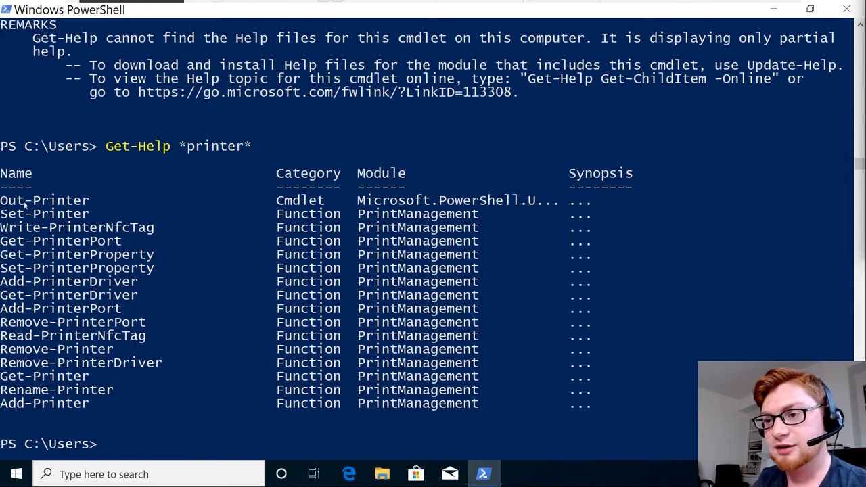
pyautogui.moveTo(90, 398)
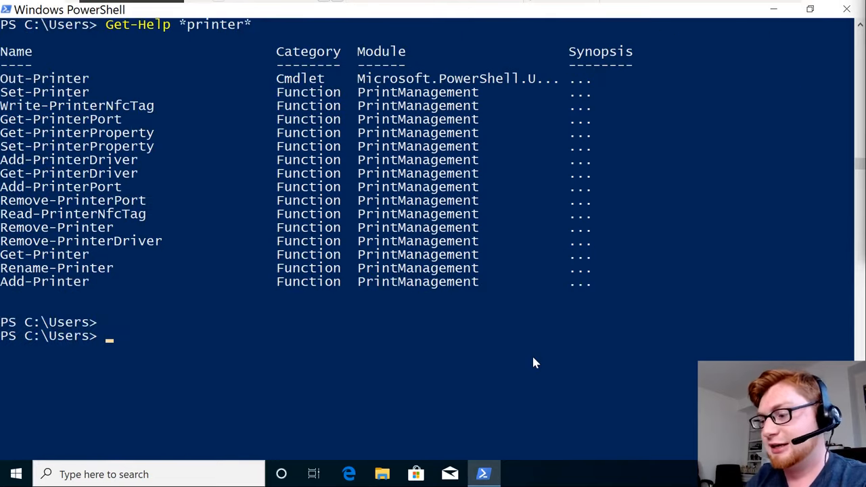
# Search help for *print*, list all commands with Get-Command *, and begin a printer filter.
pyautogui.write('Get-Help *print*')
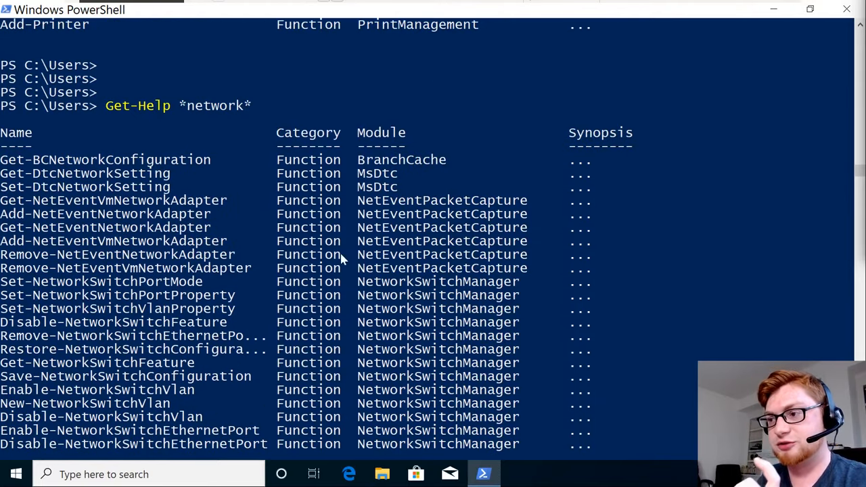
pyautogui.scroll(-3)
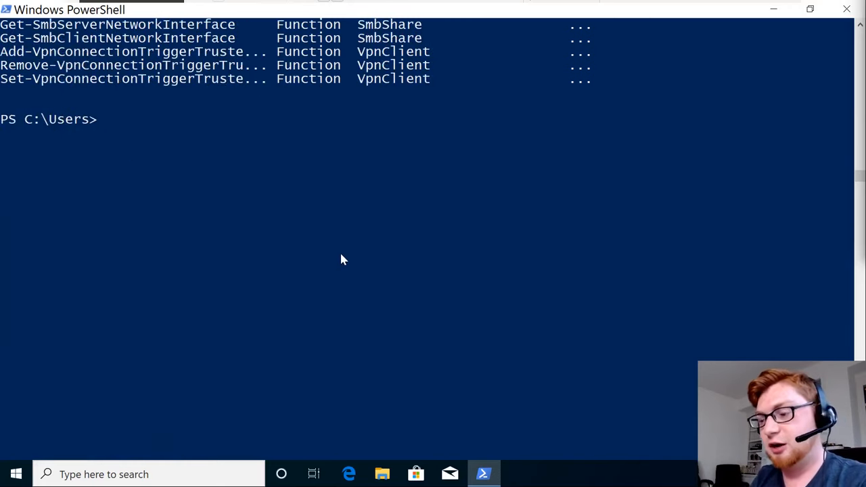
pyautogui.write('Get-Comman')
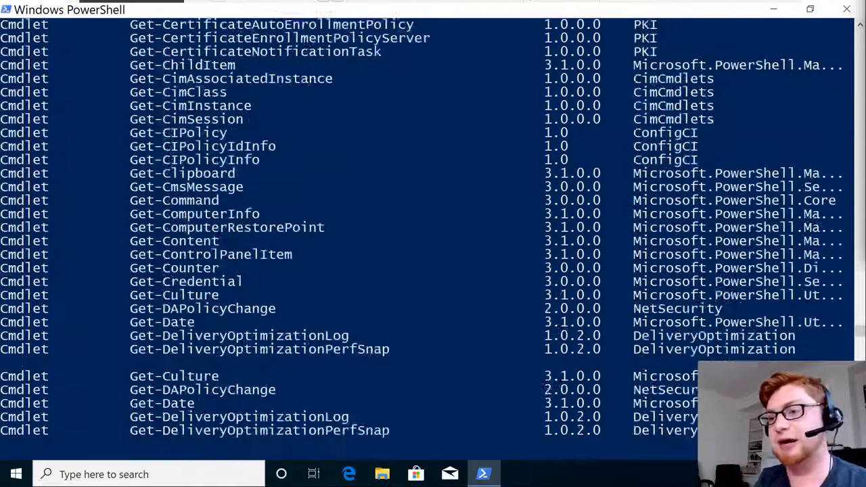
pyautogui.scroll(-3)
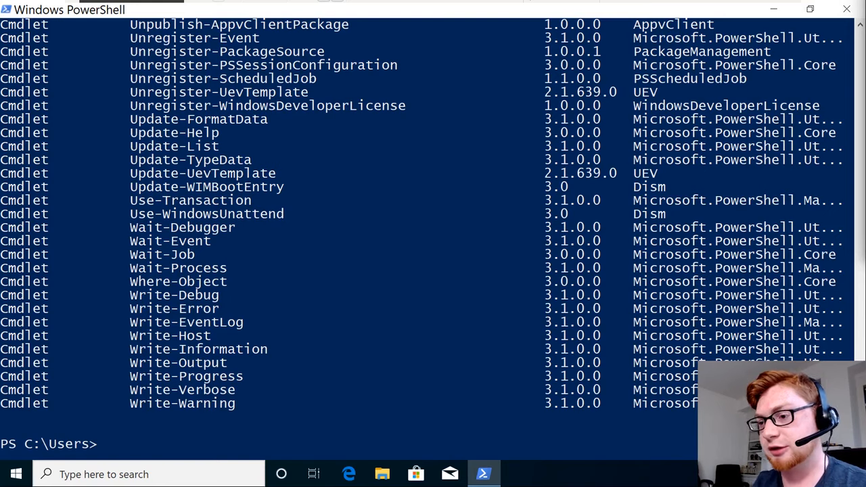
pyautogui.write('Get-Command *')
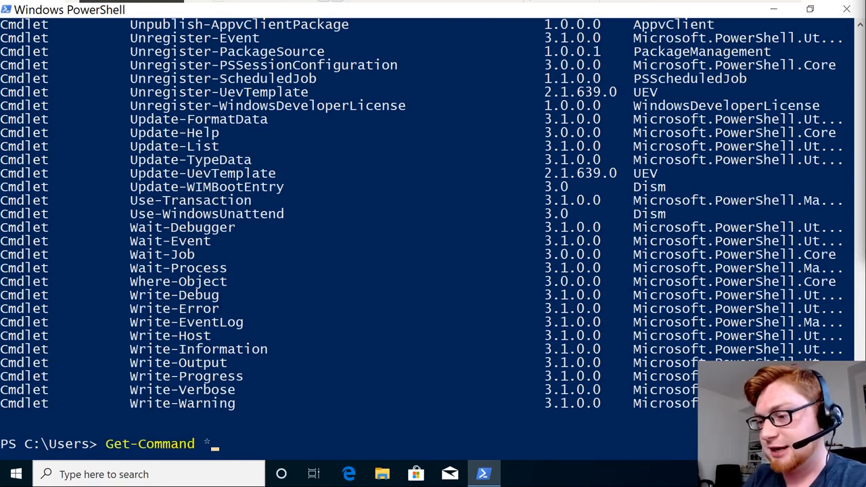
pyautogui.write('printer')
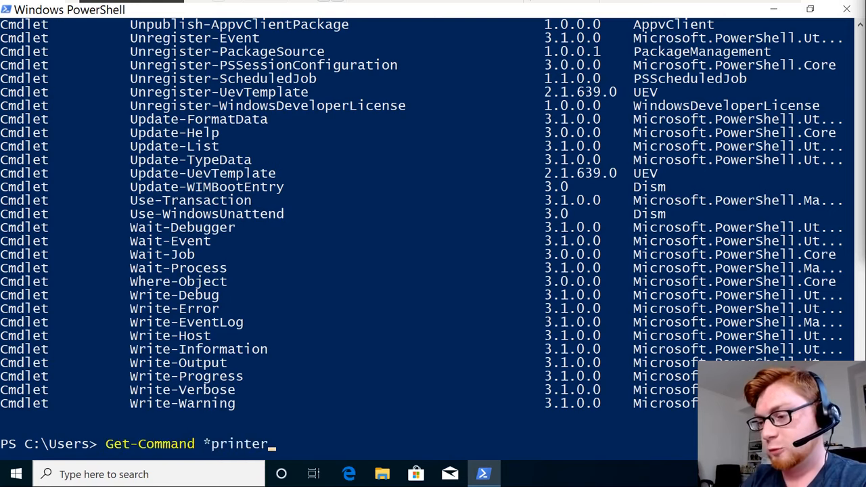